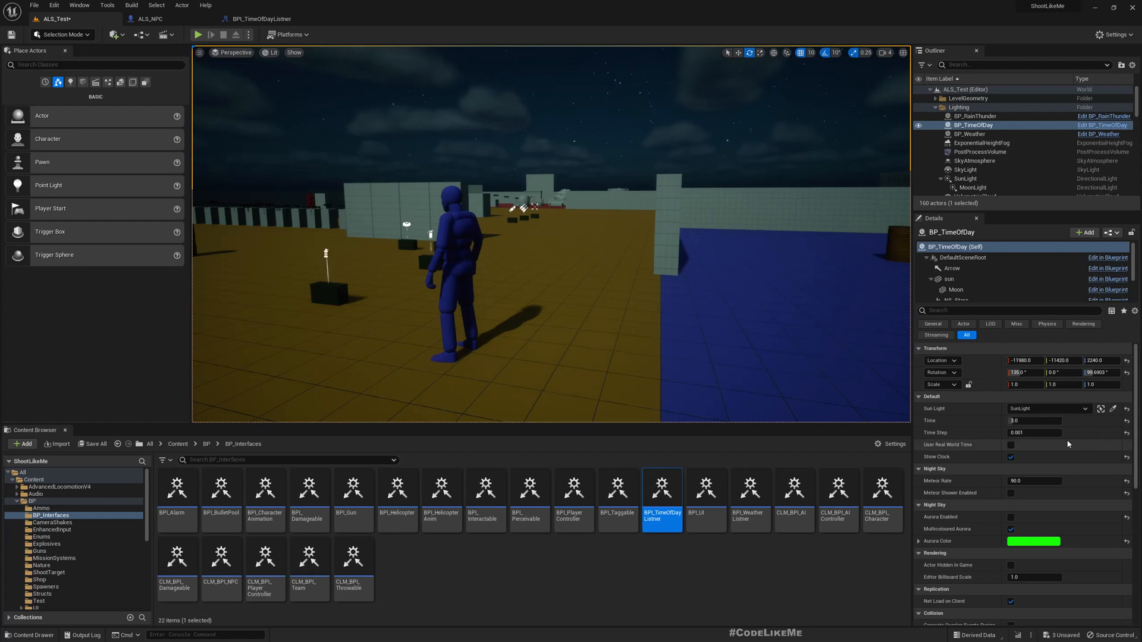
Set BP_TimeOfDay Time to 10.0 and play-test the level in daylight, moving the player
left_click(1034, 421)
type("10")
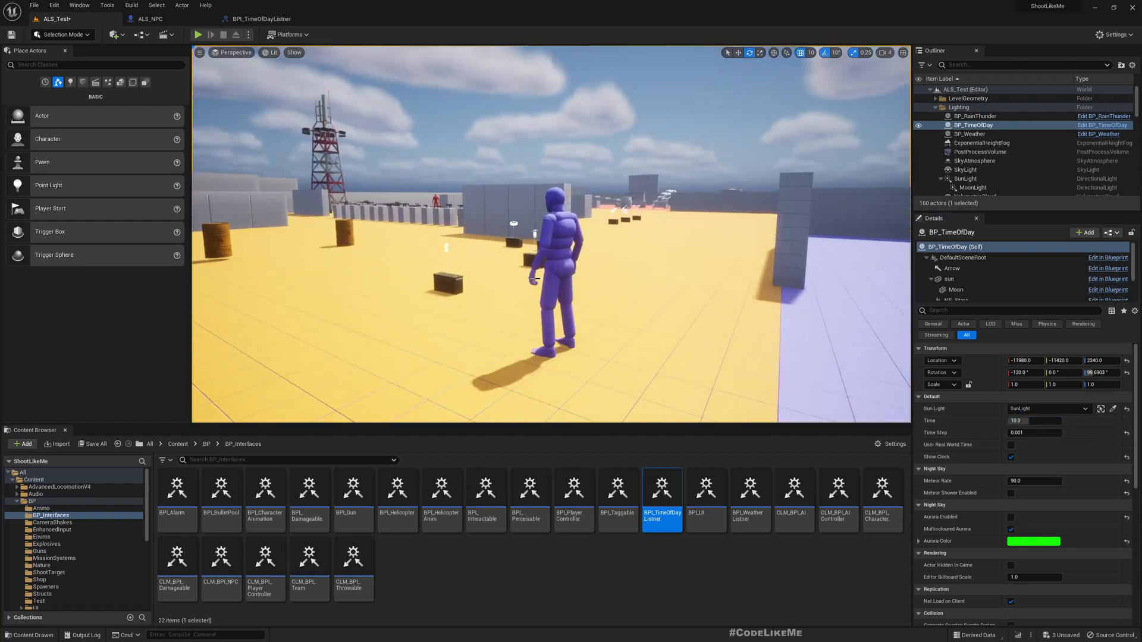
left_click(199, 35)
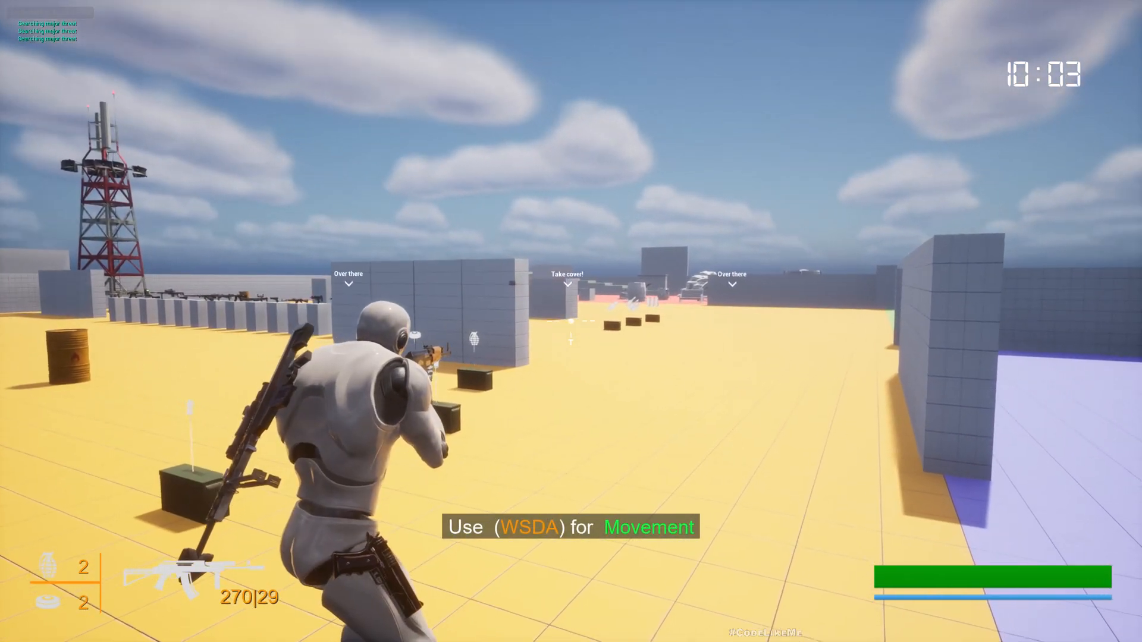
key("w")
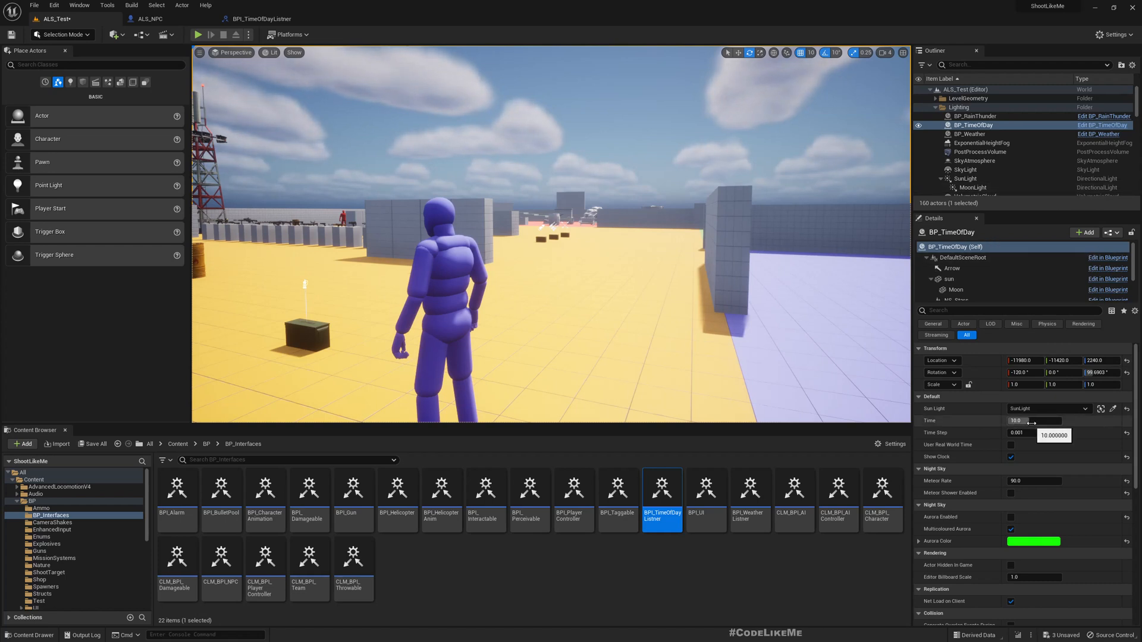
Set BP_TimeOfDay Time to 4.0 so the level returns to night
left_click(1034, 420)
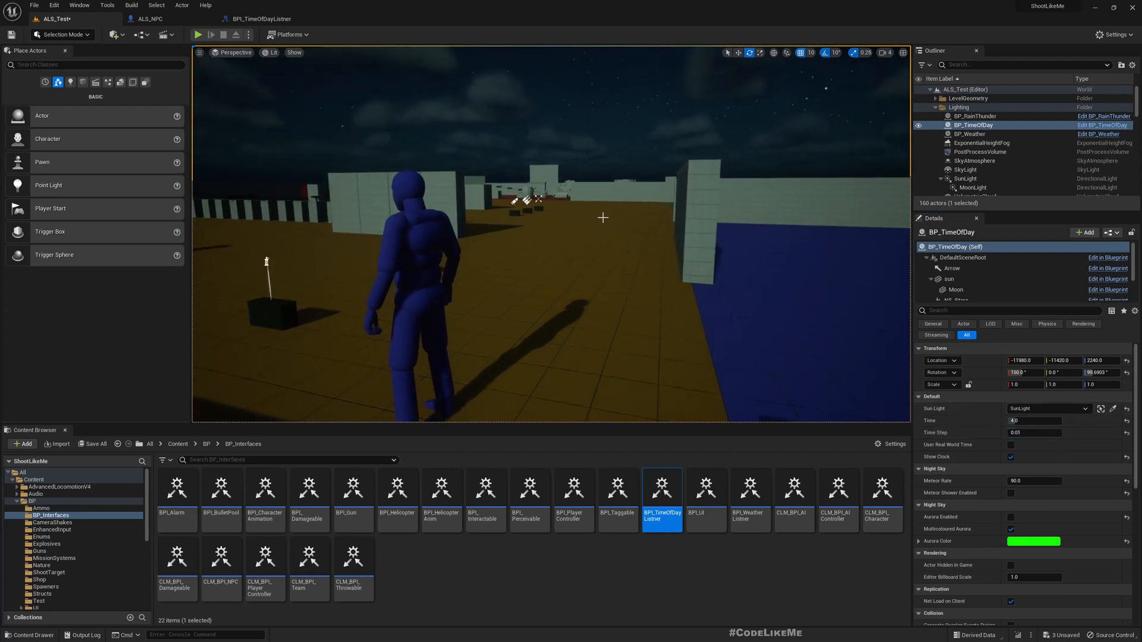
left_click(198, 35)
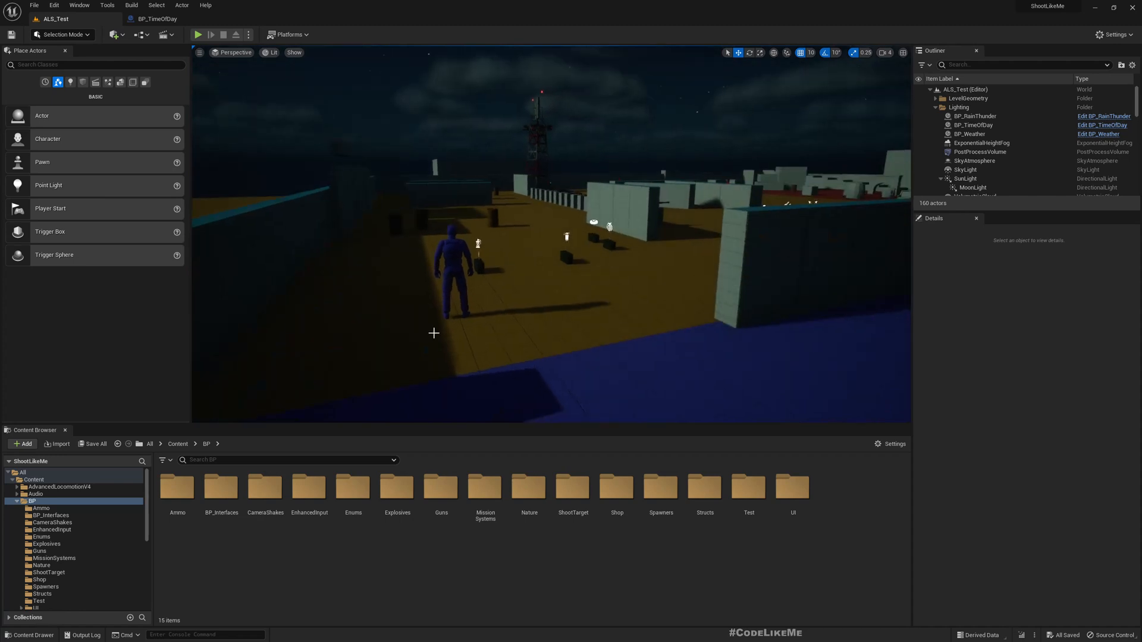
Run a nighttime play test against the enemy soldiers, then stop it
left_click(198, 35)
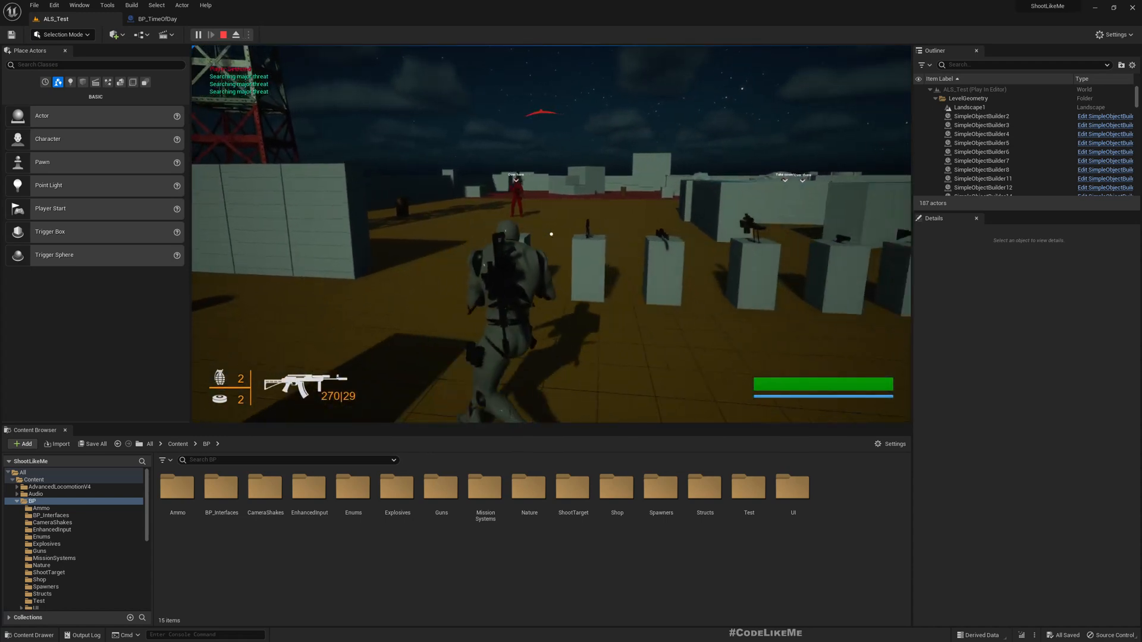
left_click(224, 34)
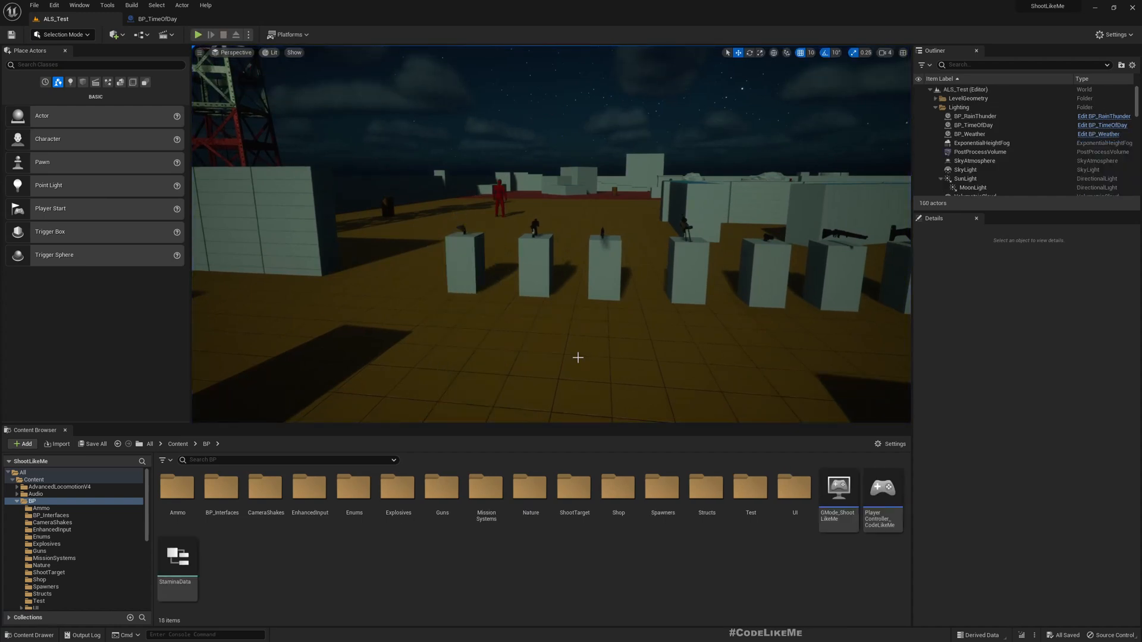
Select BP_TimeOfDay and set its Time to 10.0, restoring daylight
left_click(974, 125)
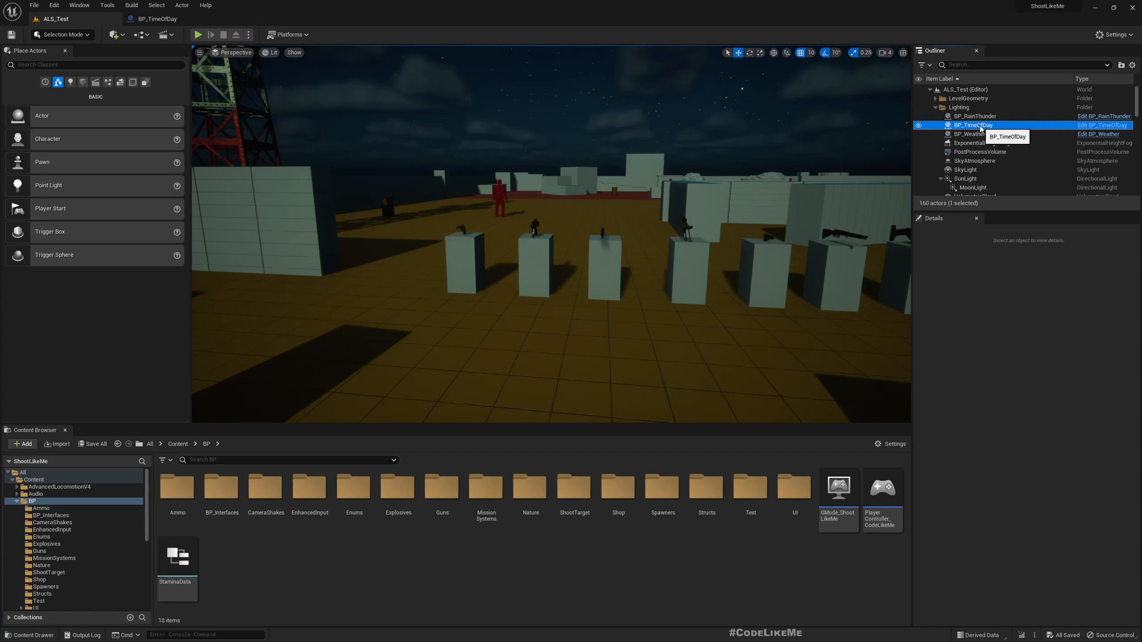
left_click(974, 125)
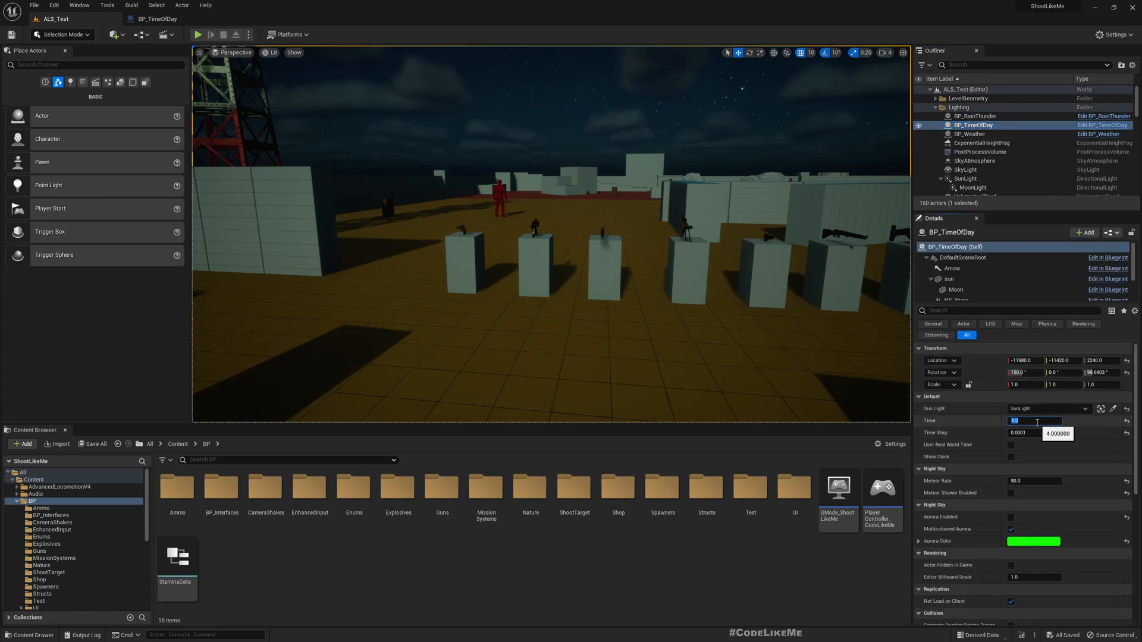
type("10.0")
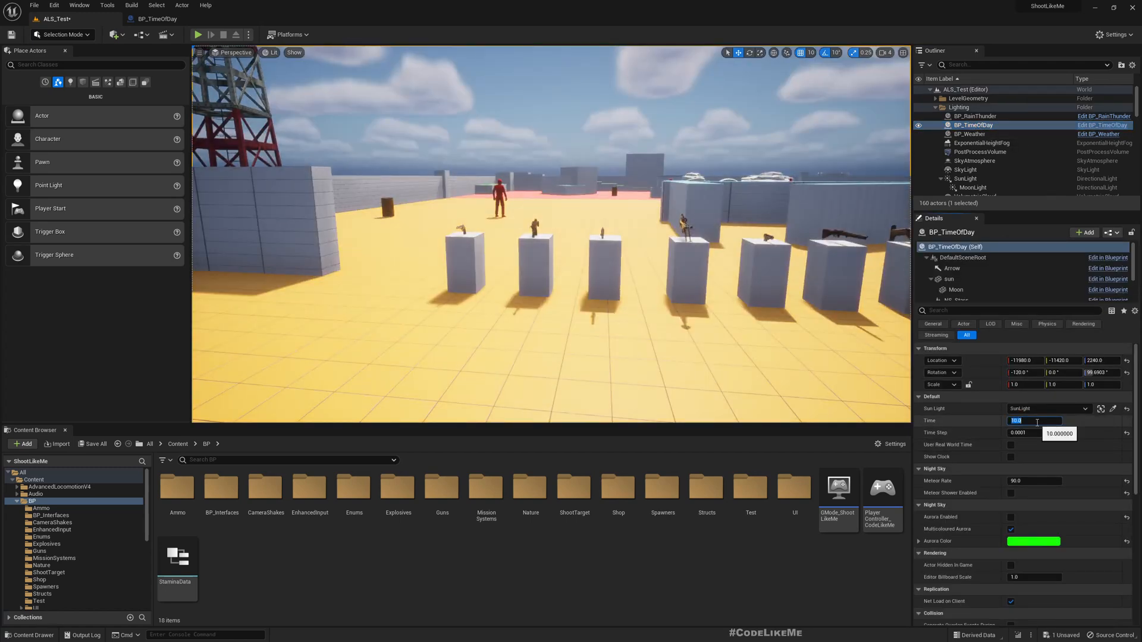
left_click(199, 35)
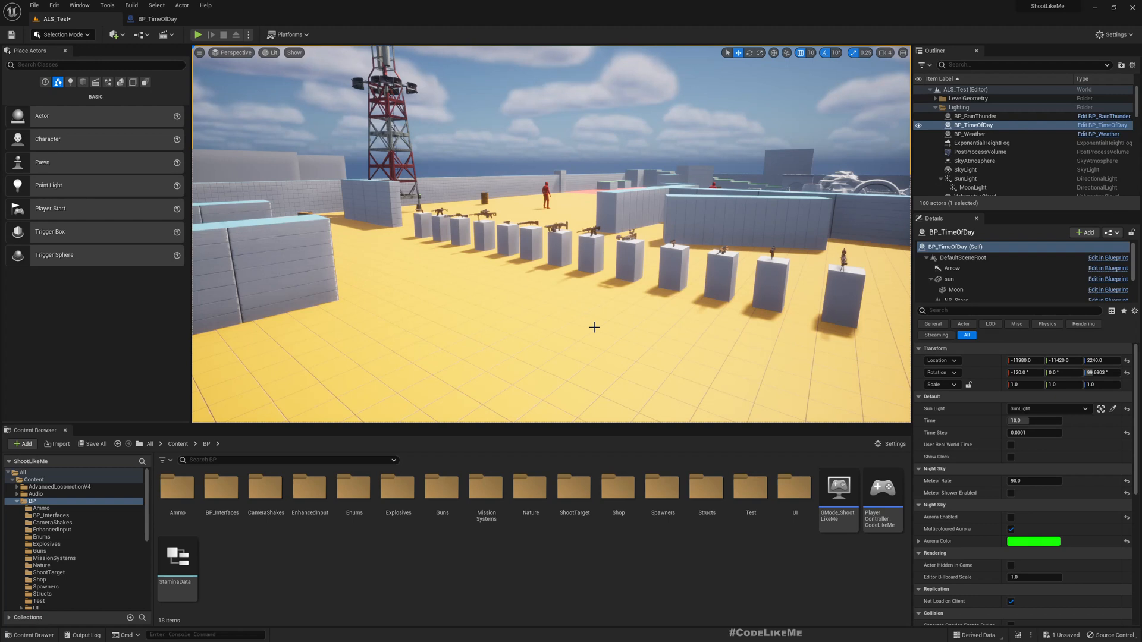
mouse_move(533, 192)
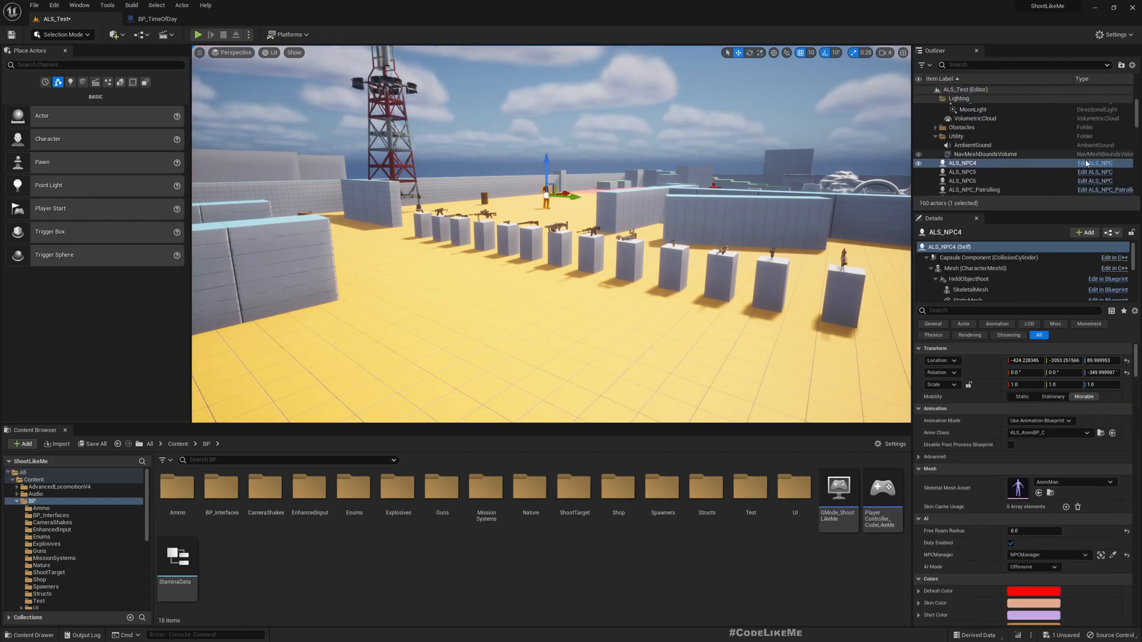
Select ALS_NPC4, open the ALS_NPC blueprint, clear the Details filter and switch to BP_TimeOfDay
left_click(54, 537)
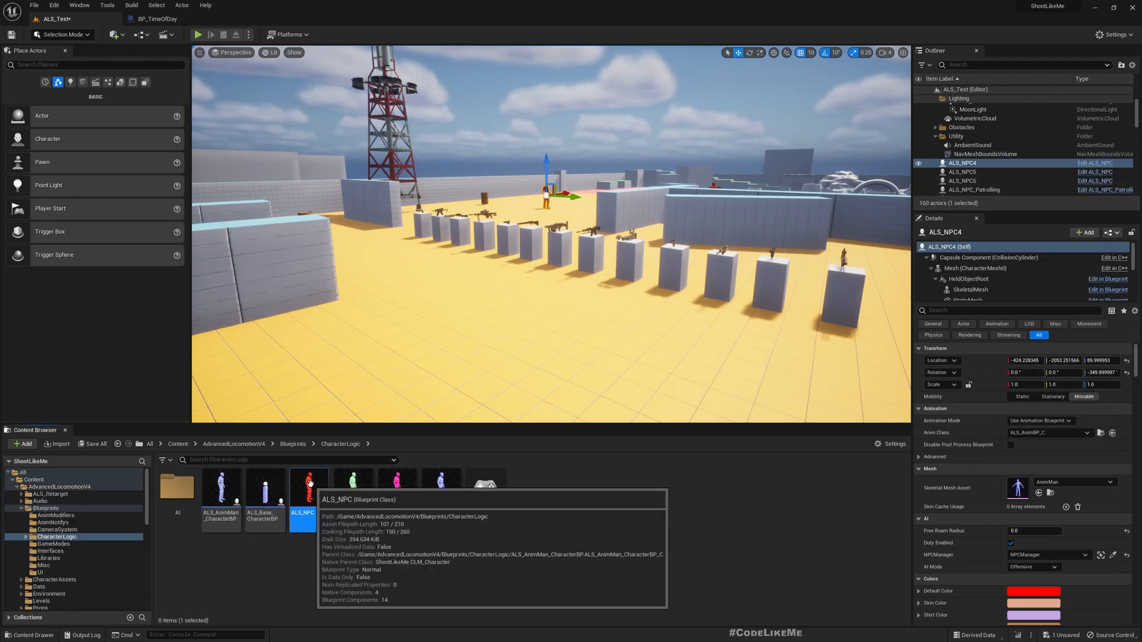
double_click(301, 484)
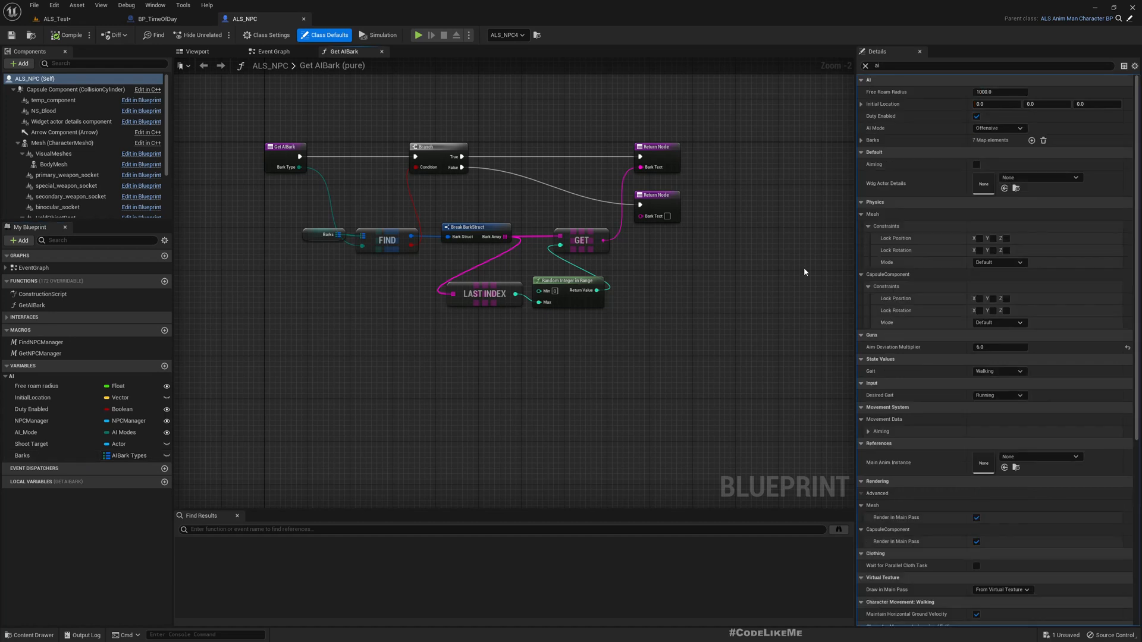
mouse_move(867, 67)
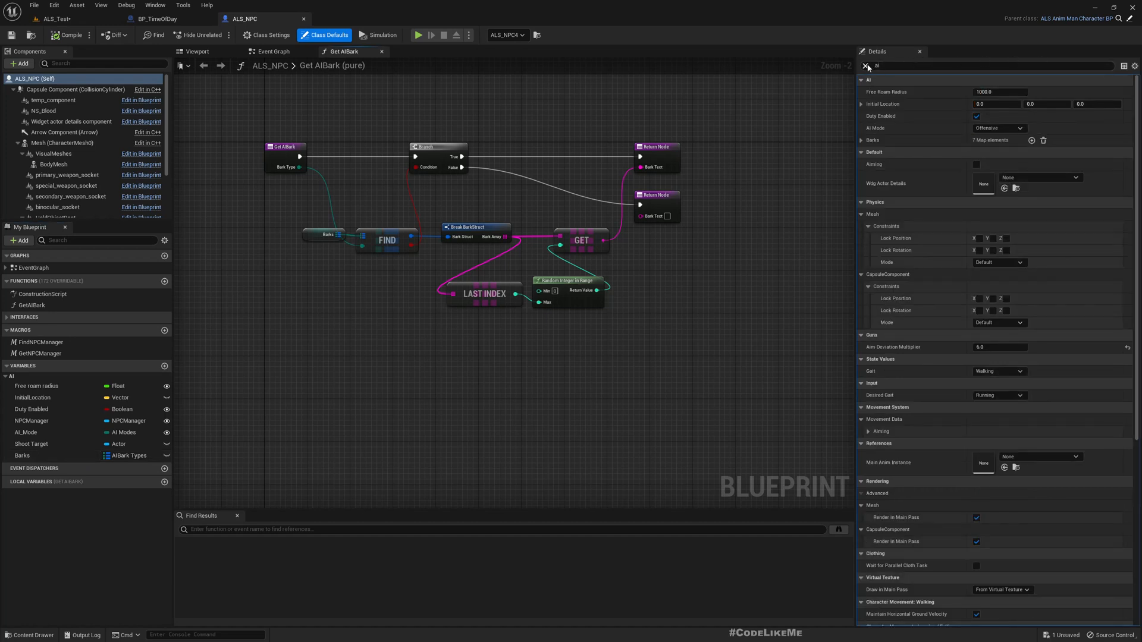
left_click(157, 18)
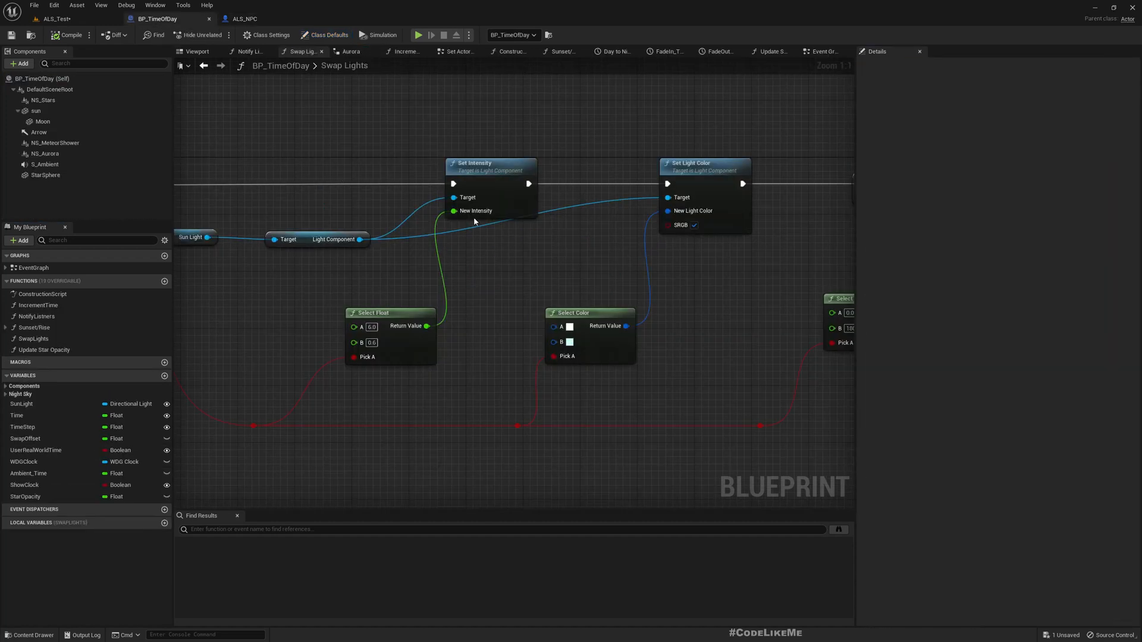
left_click(245, 17)
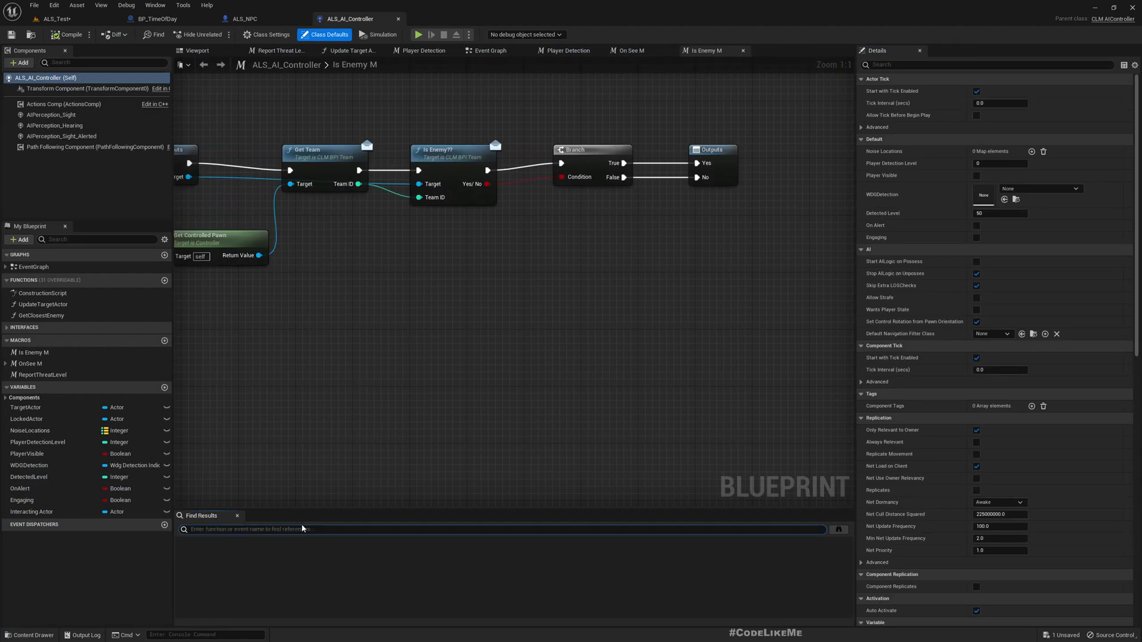
Search 'detec' in ALS_AI_Controller and find all references to the DetectedLevel variable
type("detec")
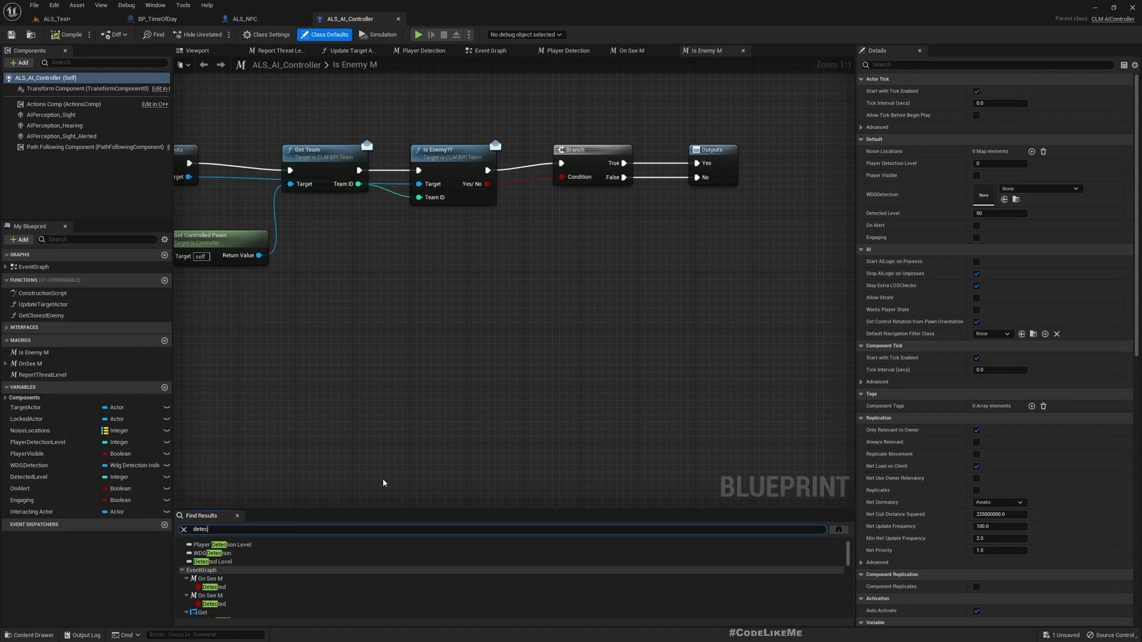
right_click(29, 477)
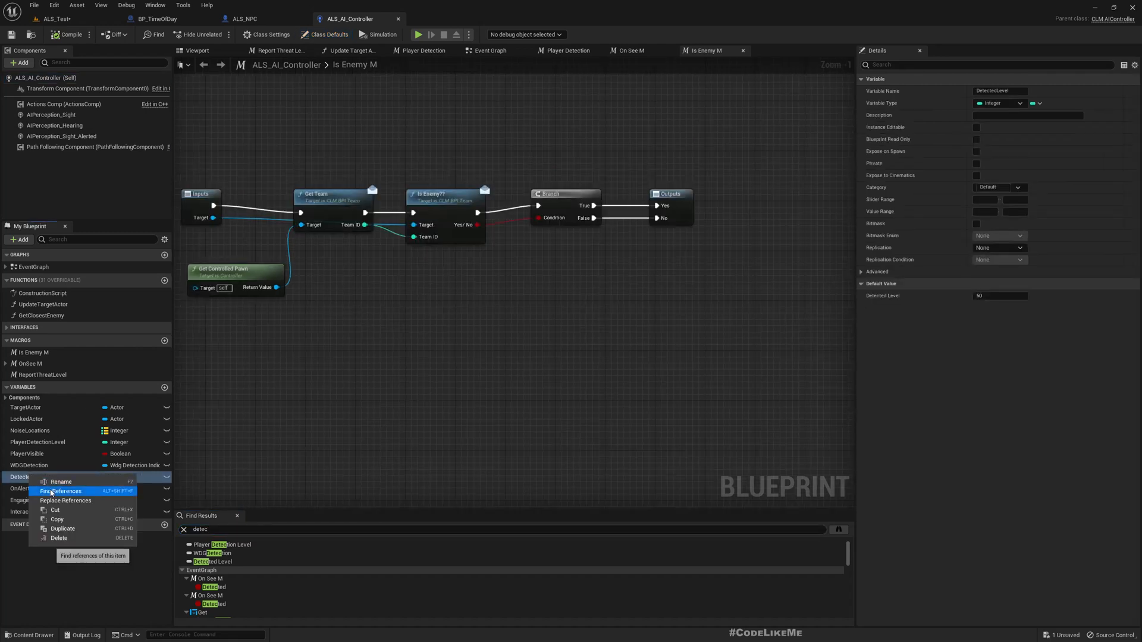
left_click(62, 492)
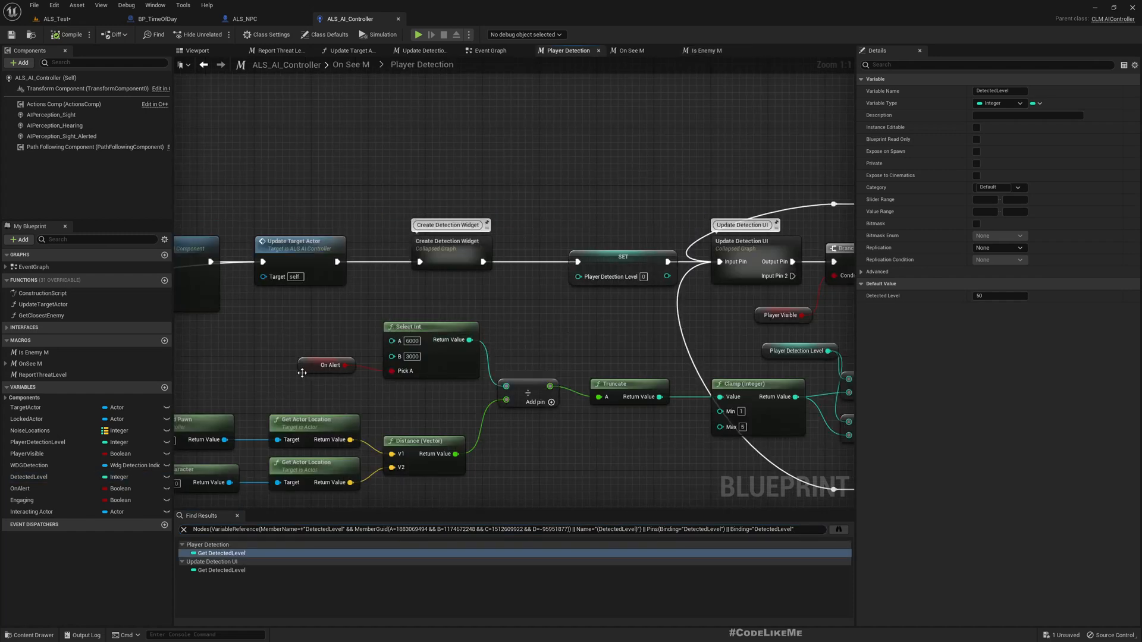
Move the Select Int (6000/3000) node beside On Alert and drag a wire from its Return Value
left_click(327, 371)
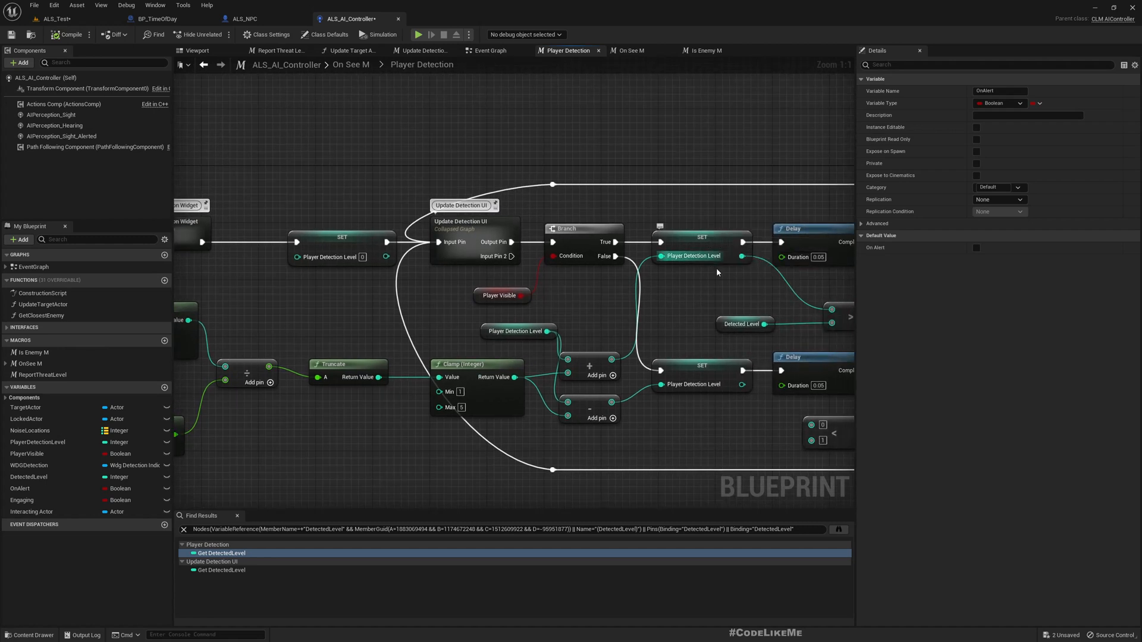
left_click(518, 331)
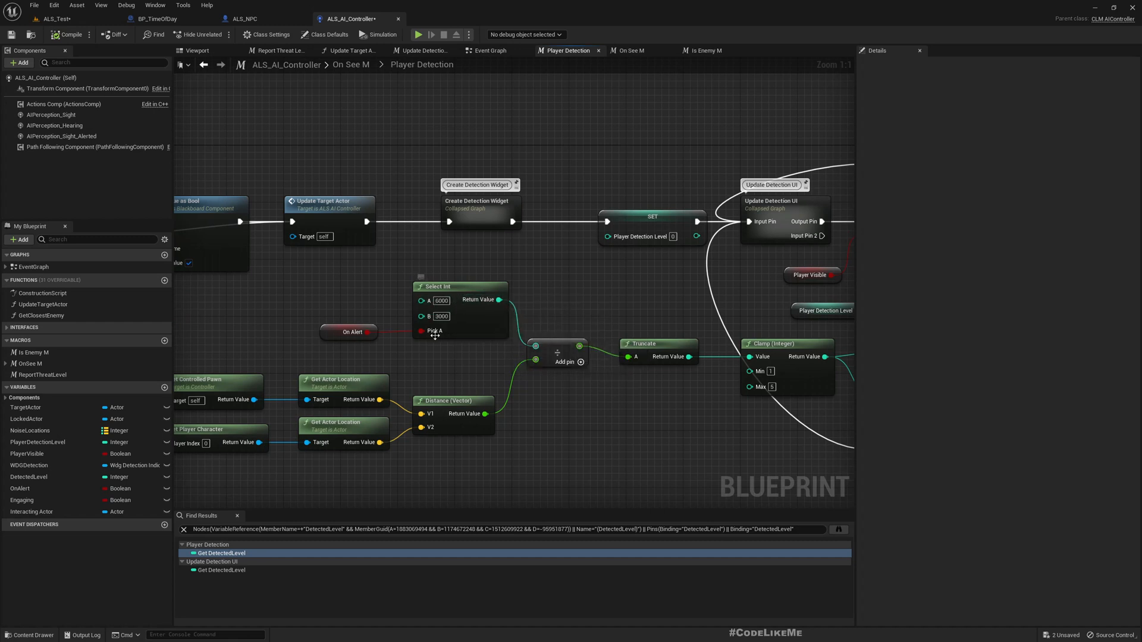
left_click(349, 332)
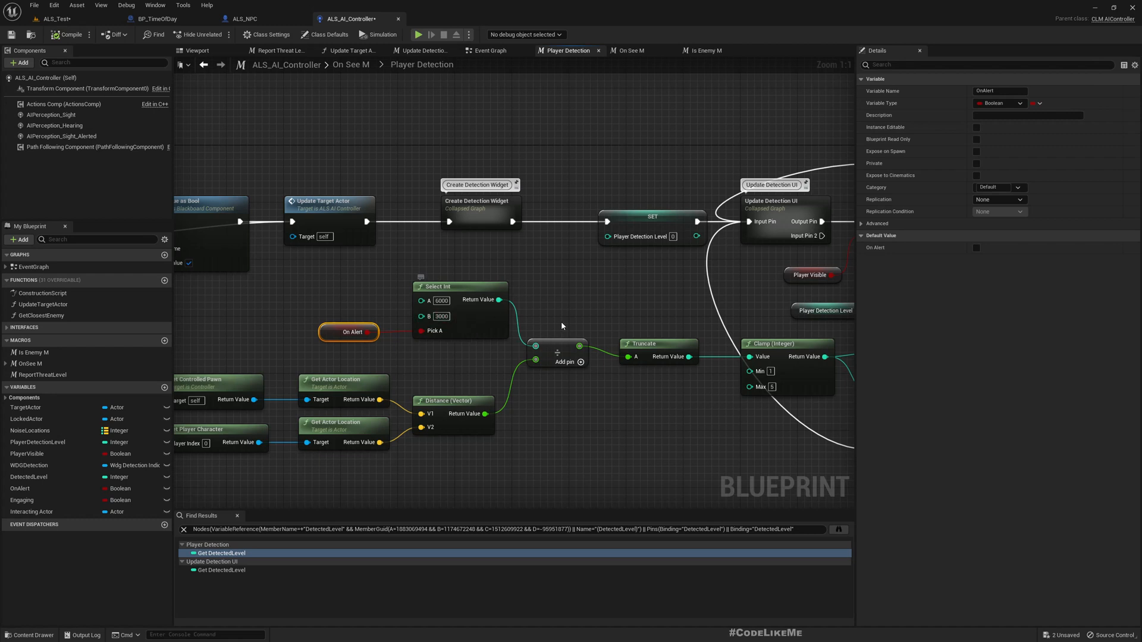
left_click(459, 287)
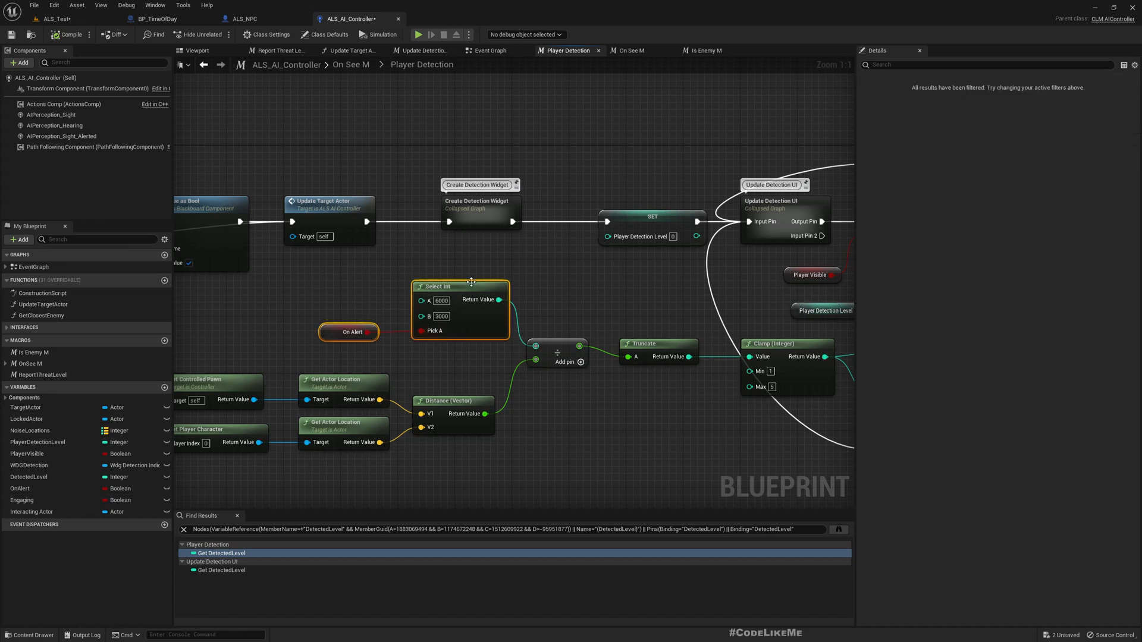
left_click_drag(459, 287, 379, 278)
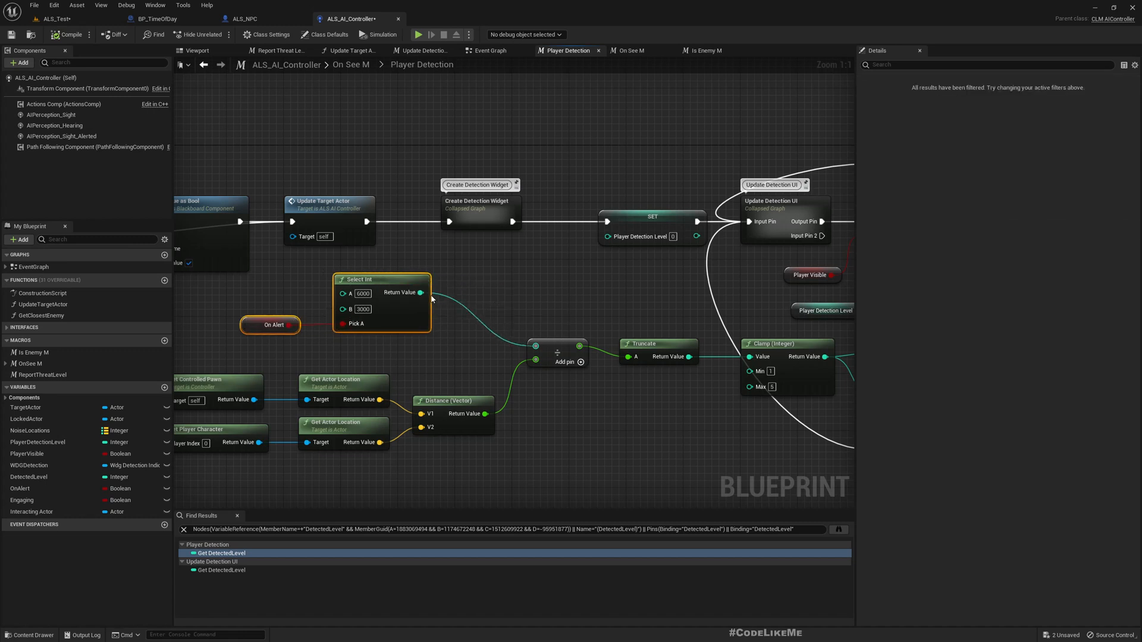
mouse_move(420, 293)
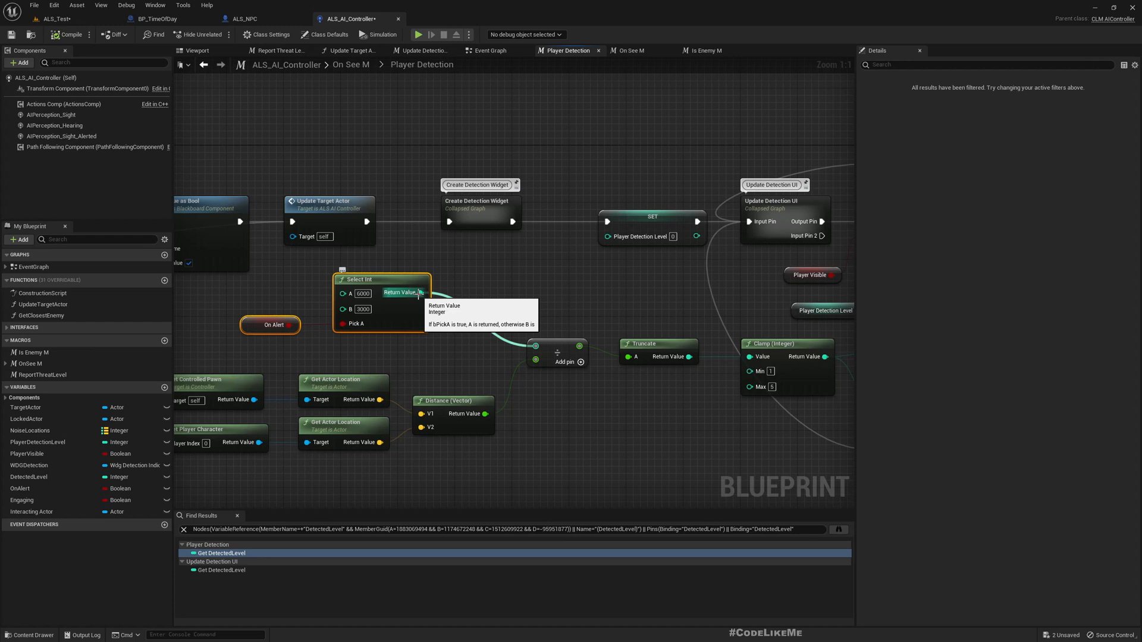
left_click_drag(421, 293, 501, 276)
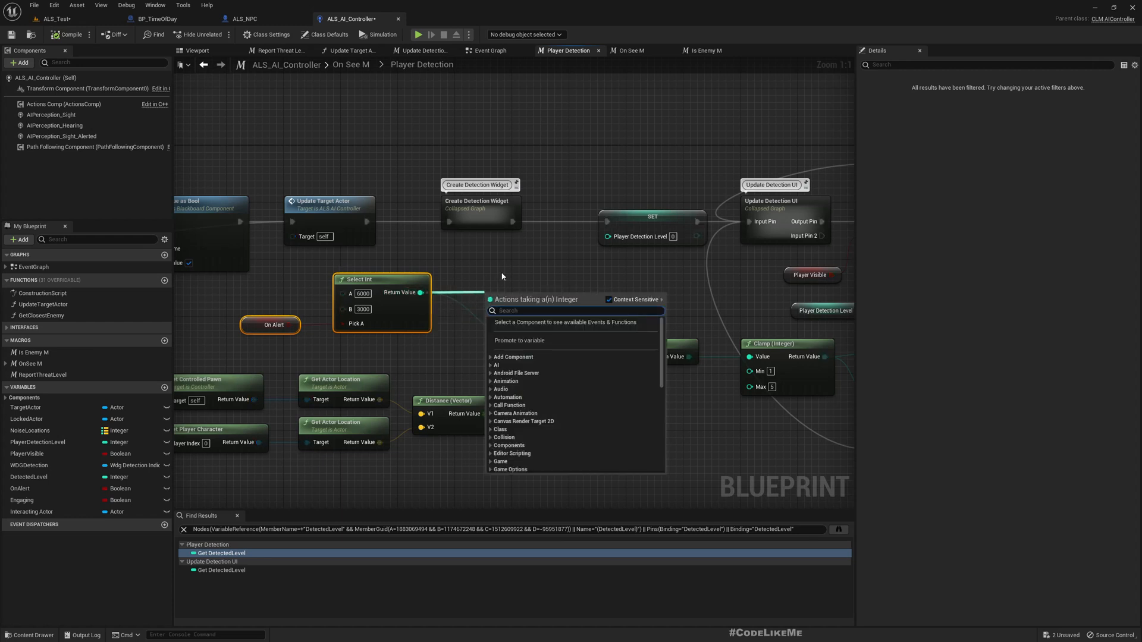
type("*")
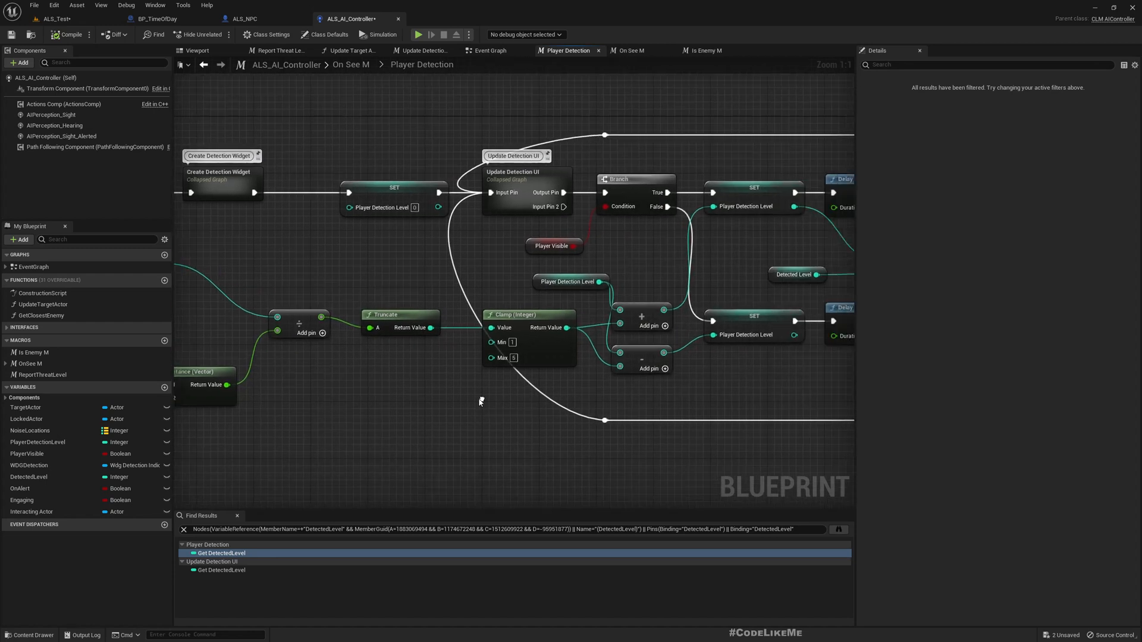
scroll("down", 3)
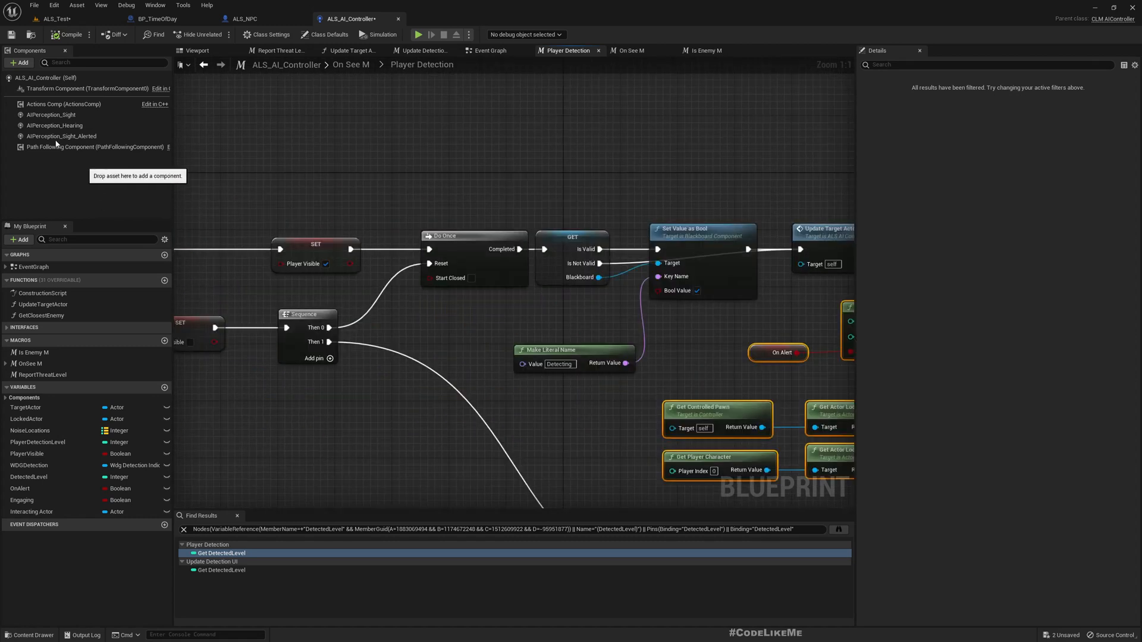
Compare AIPerception_Sight's Senses Config with AIPerception_Sight_Alerted (sight 5000, lose sight 6000)
left_click(50, 114)
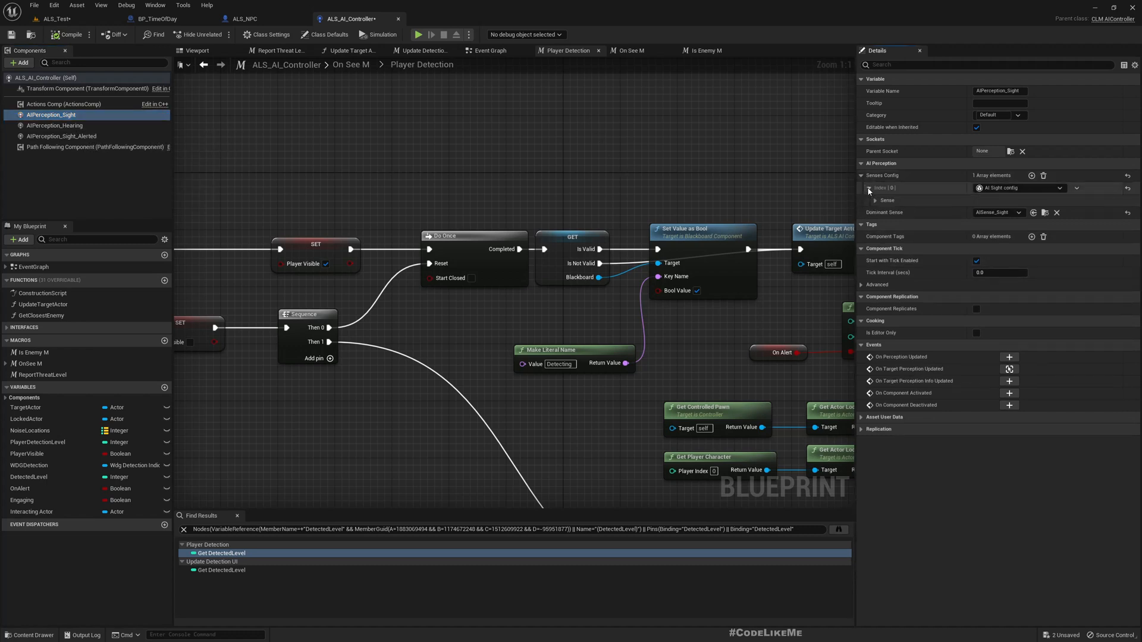
left_click(877, 200)
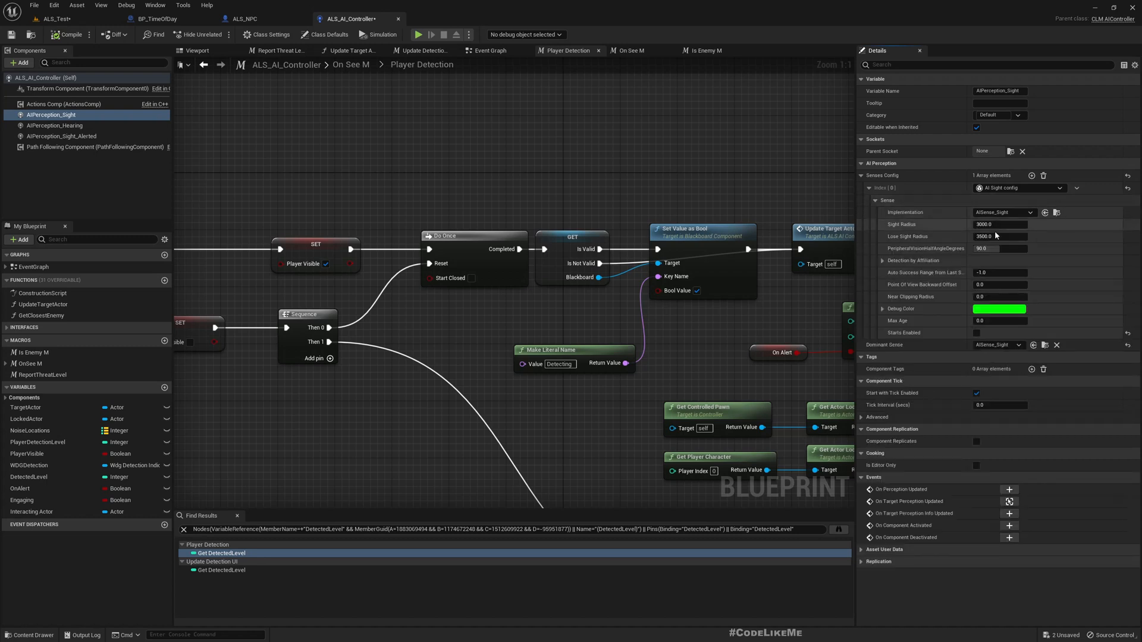
mouse_move(999, 236)
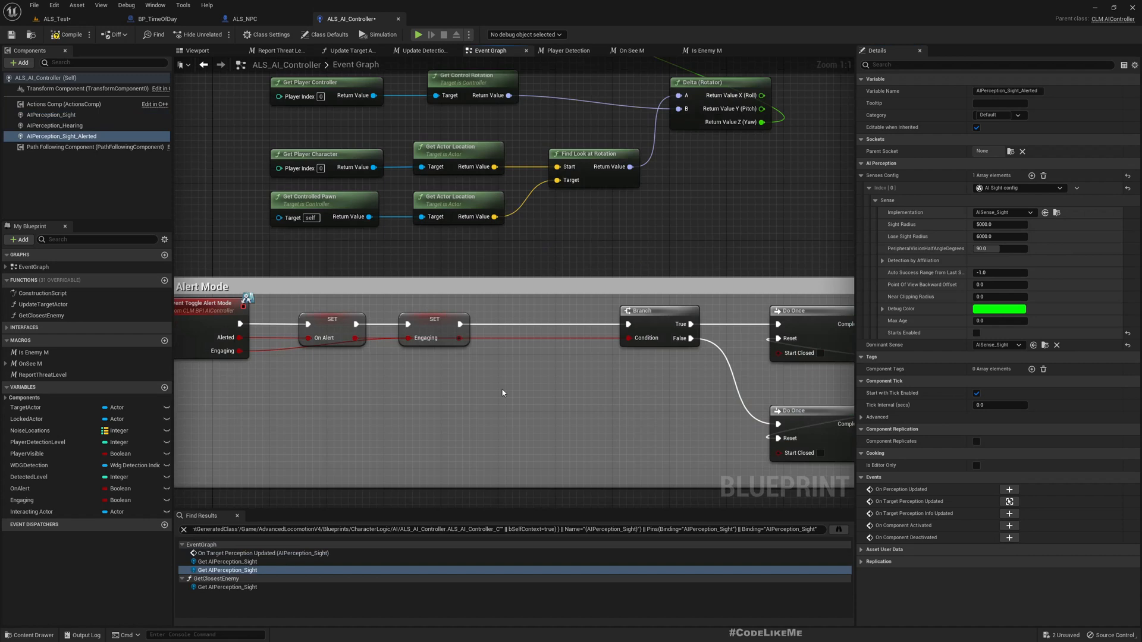
left_click(52, 114)
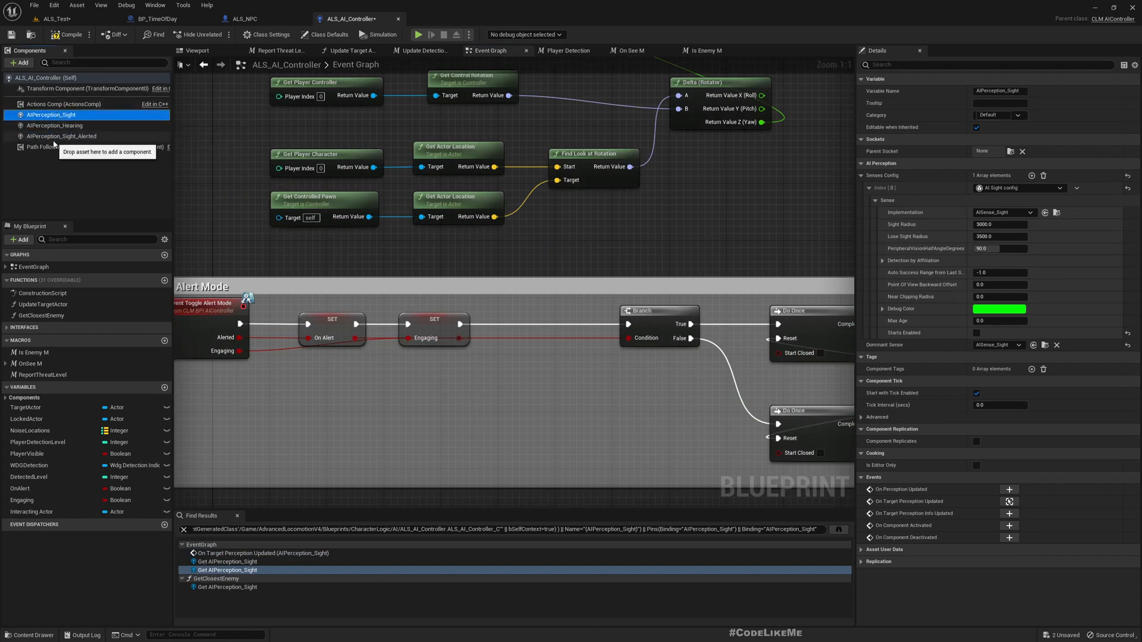
left_click(62, 135)
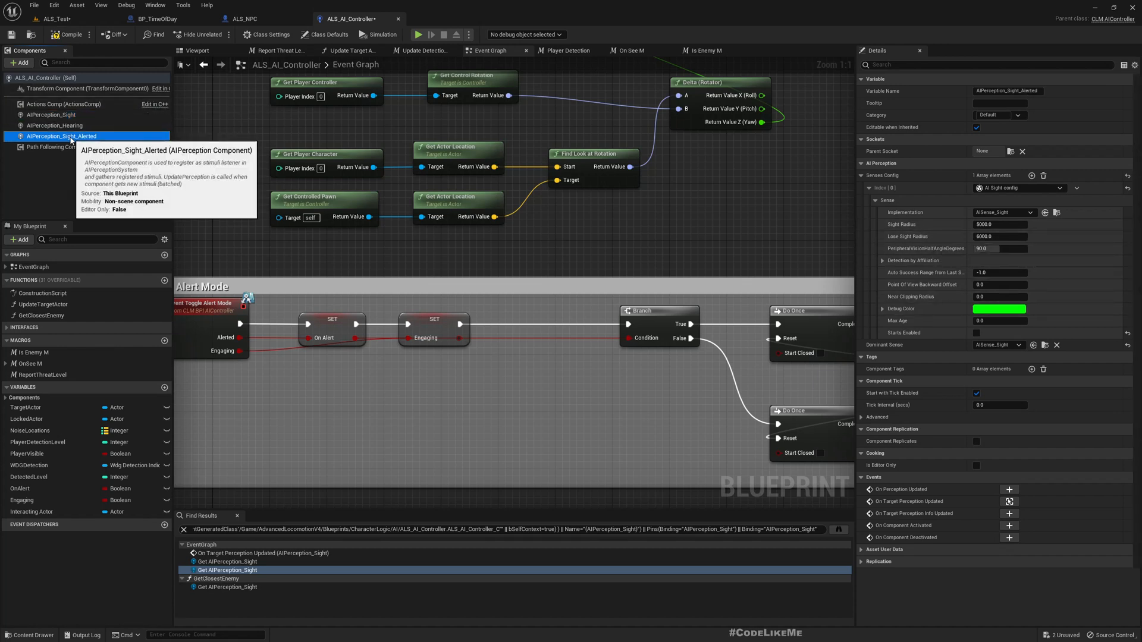
mouse_move(951, 226)
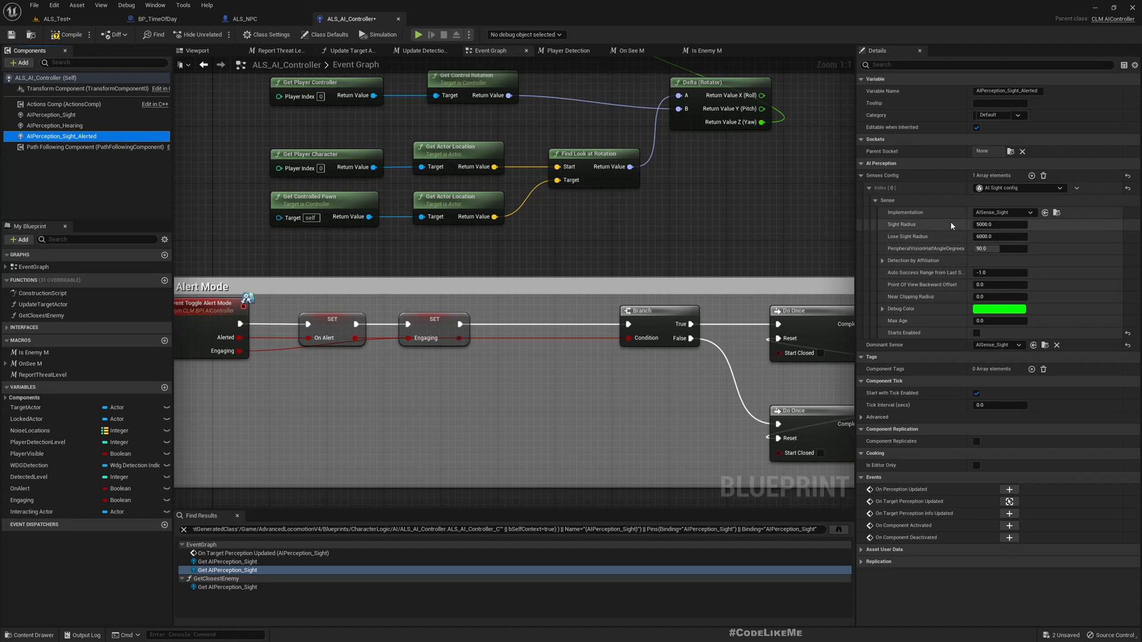
mouse_move(946, 239)
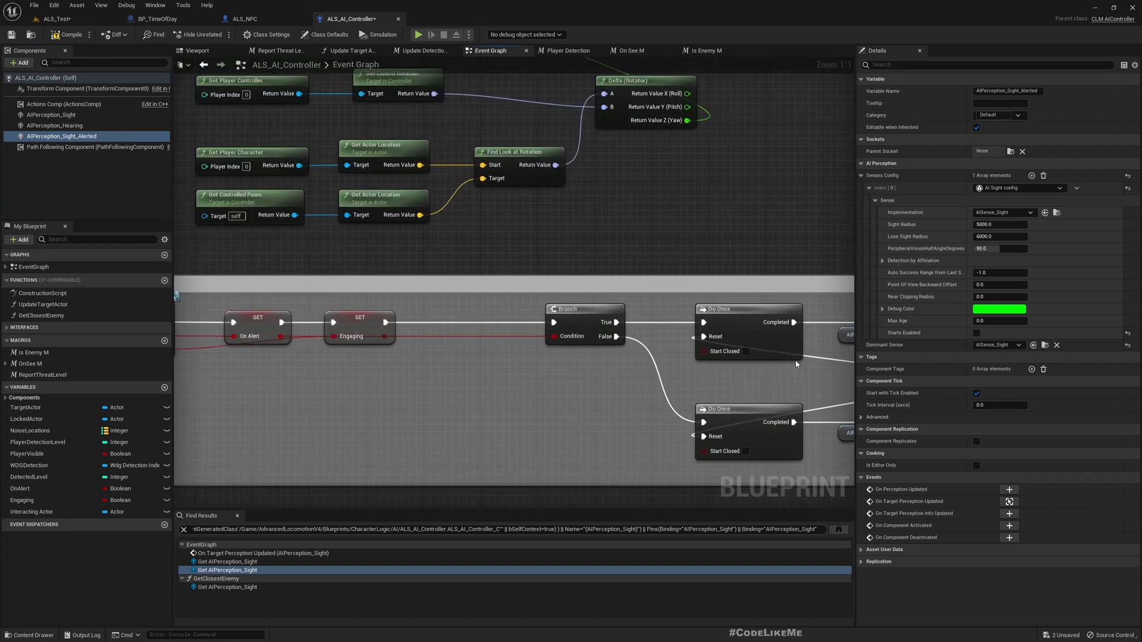
mouse_move(52, 115)
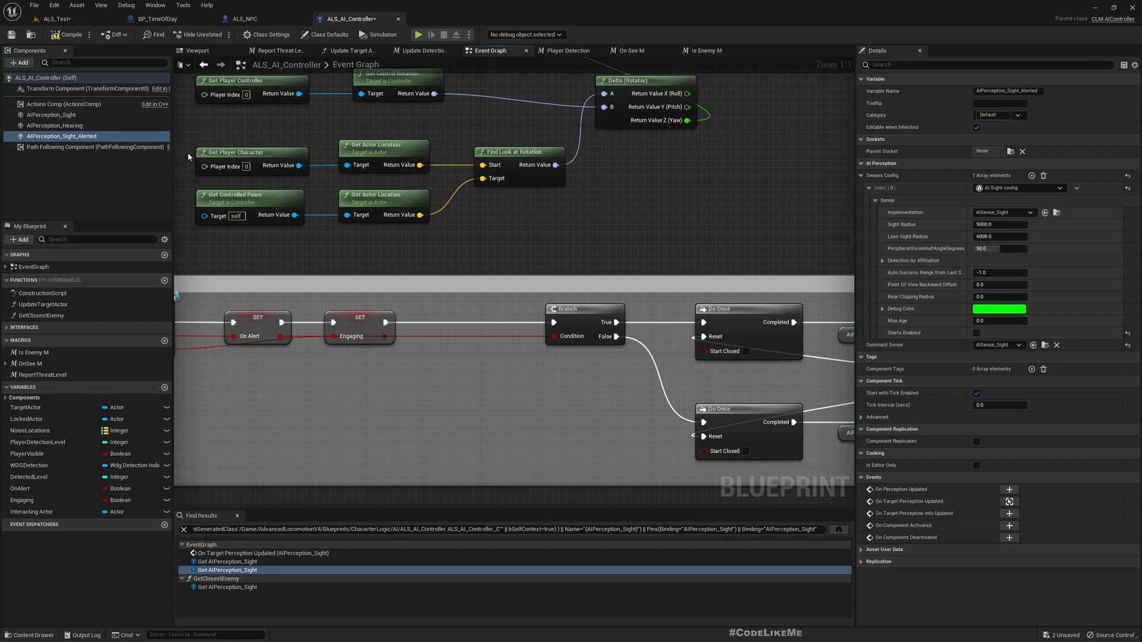
mouse_move(111, 35)
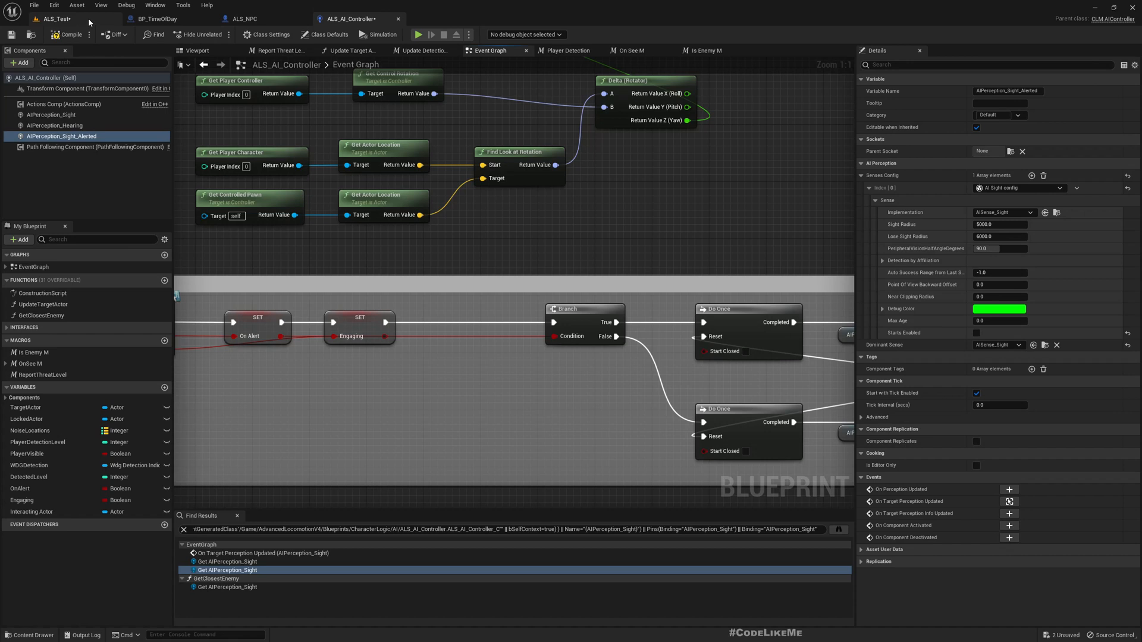
Switch to BP_TimeOfDay and open its Sunset/Rise function graph
left_click(157, 18)
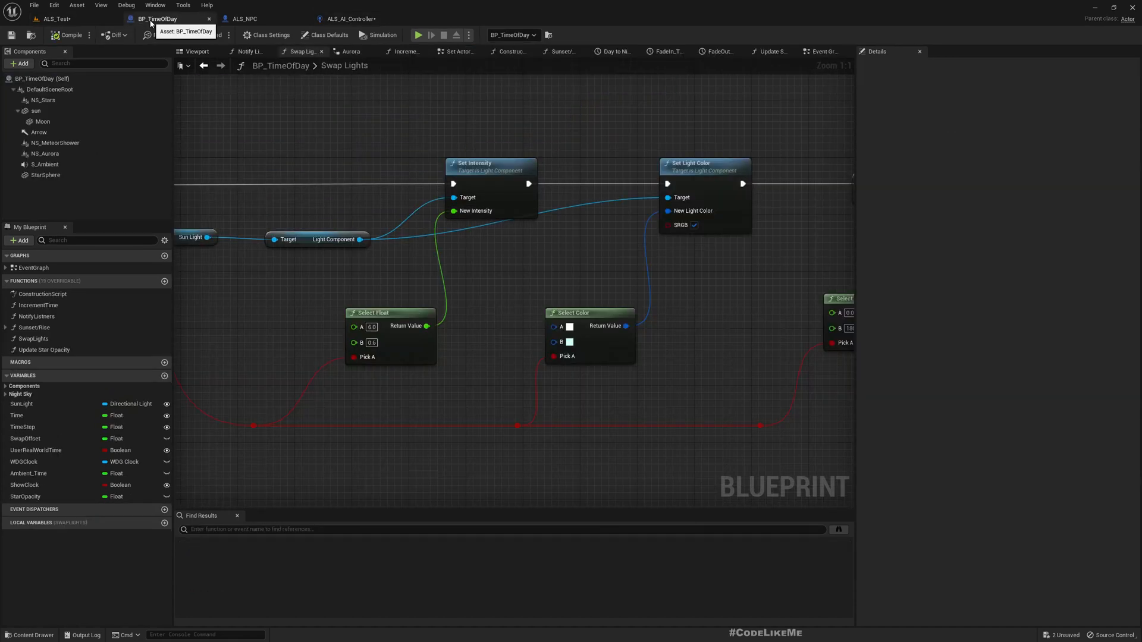
scroll("down", 3)
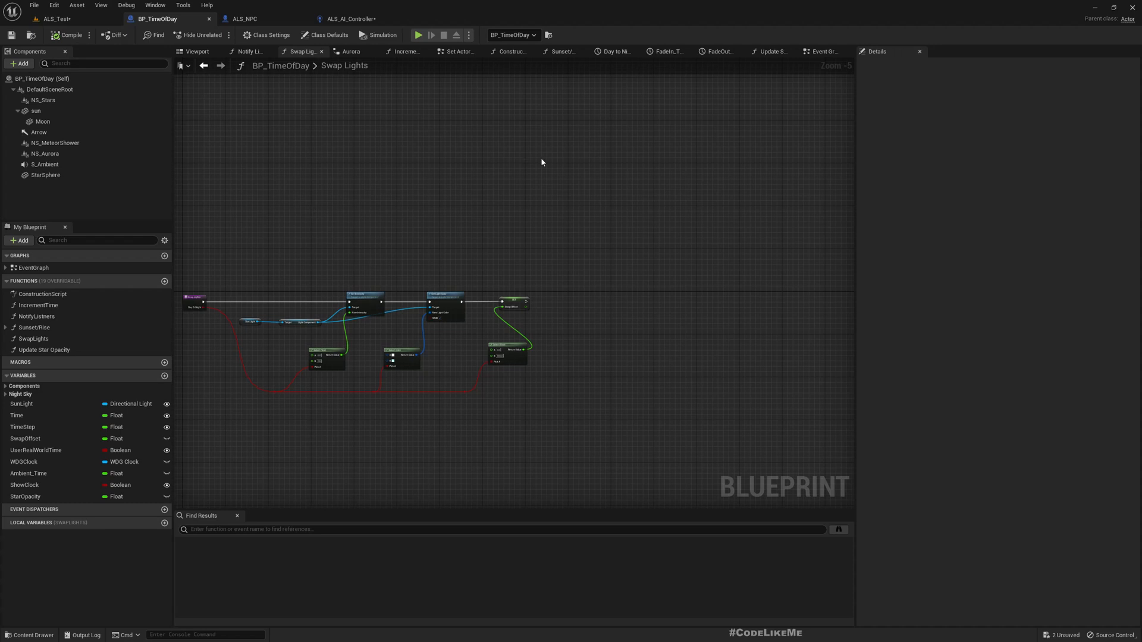
mouse_move(692, 110)
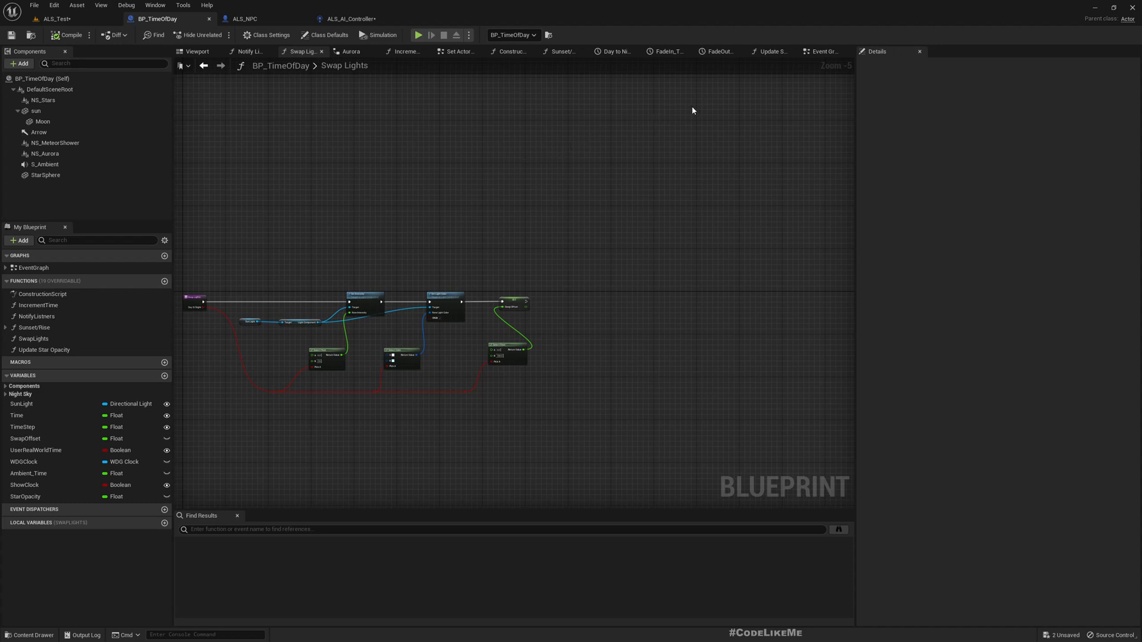
mouse_move(53, 337)
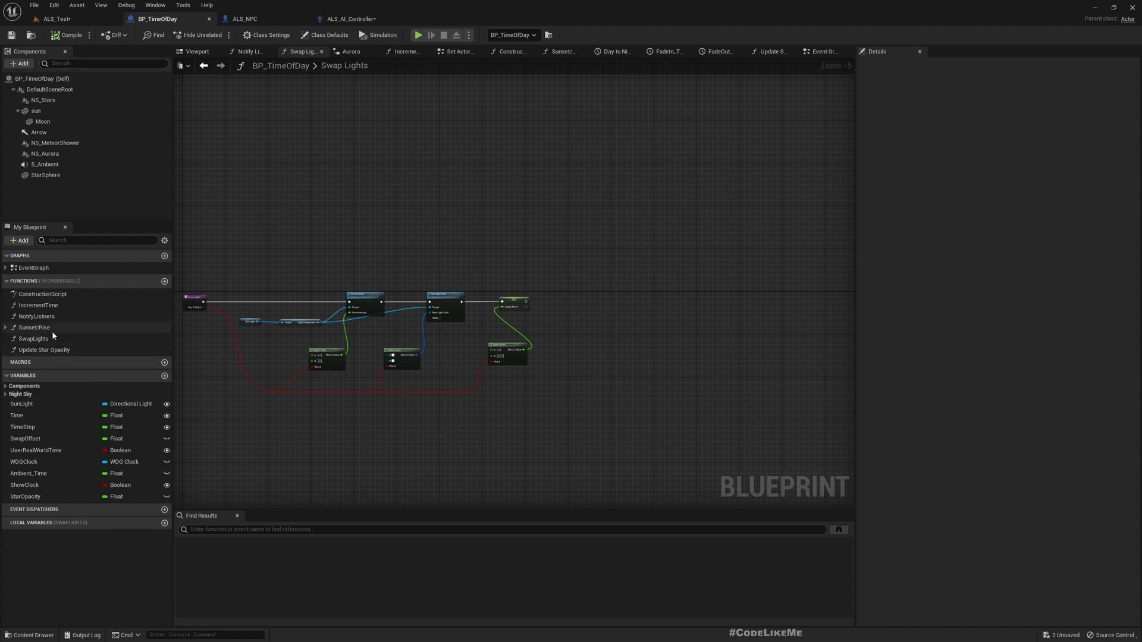
left_click(560, 52)
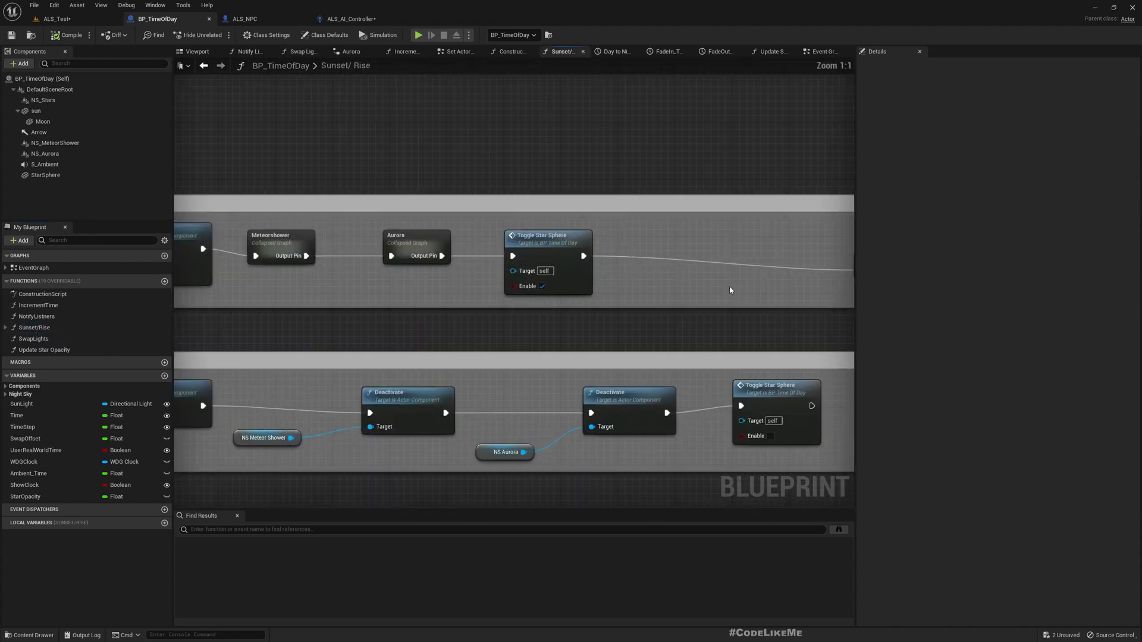
mouse_move(326, 343)
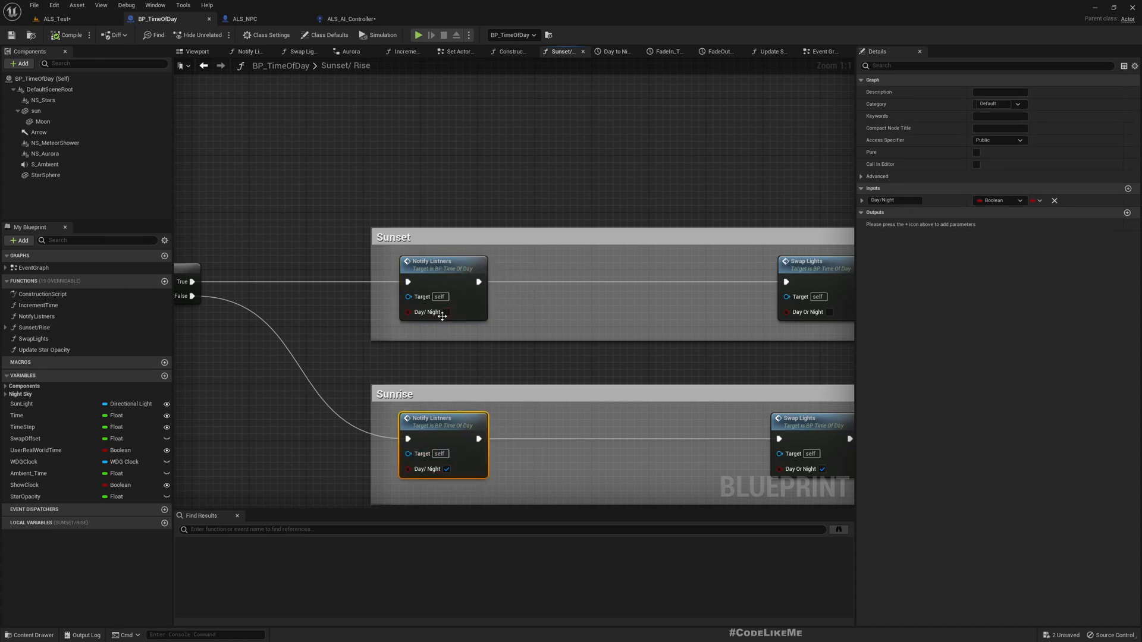
mouse_move(429, 312)
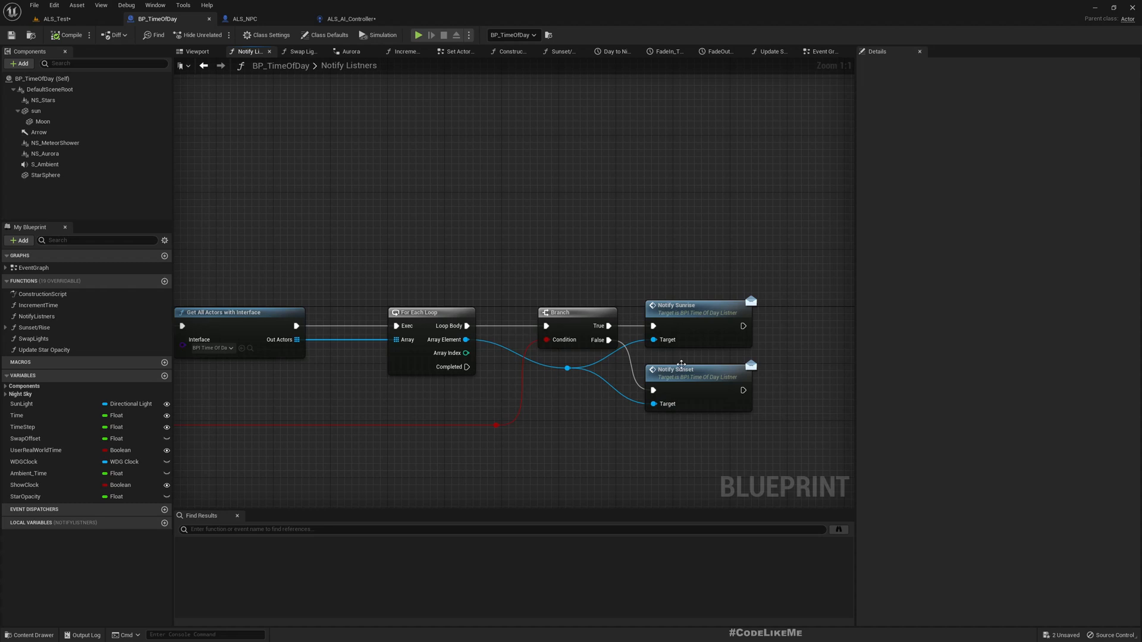
mouse_move(662, 271)
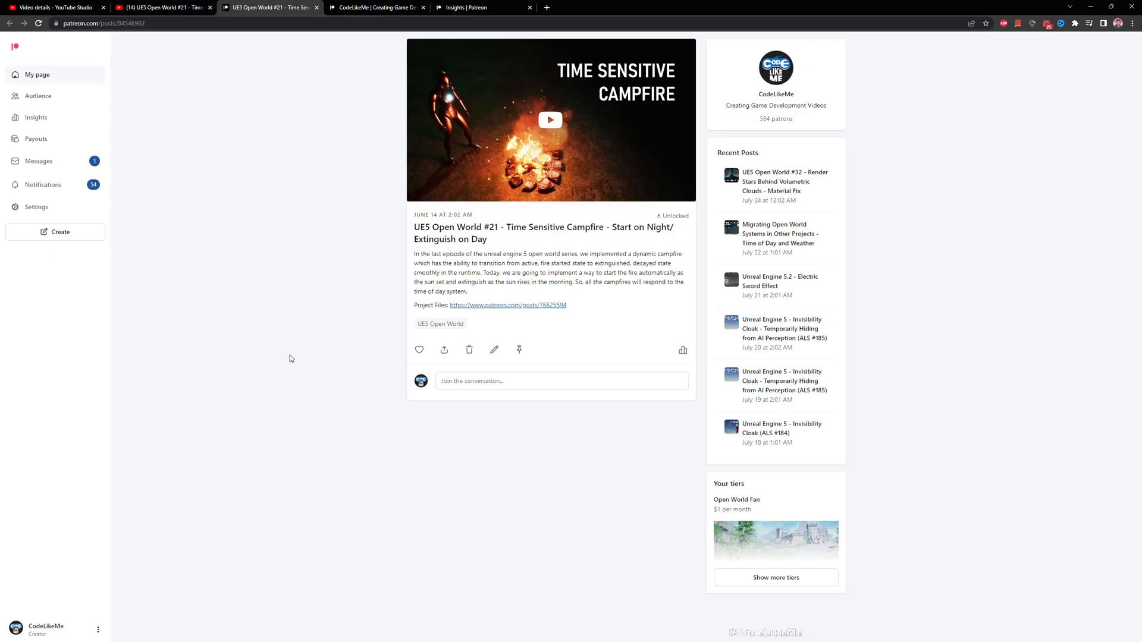
mouse_move(636, 102)
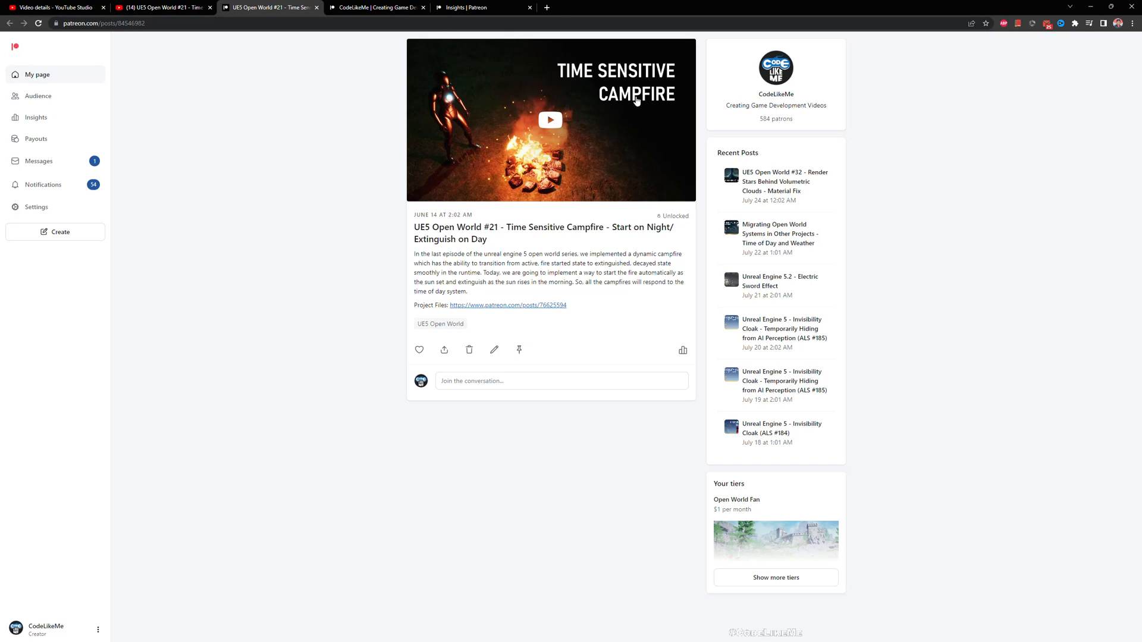
mouse_move(522, 232)
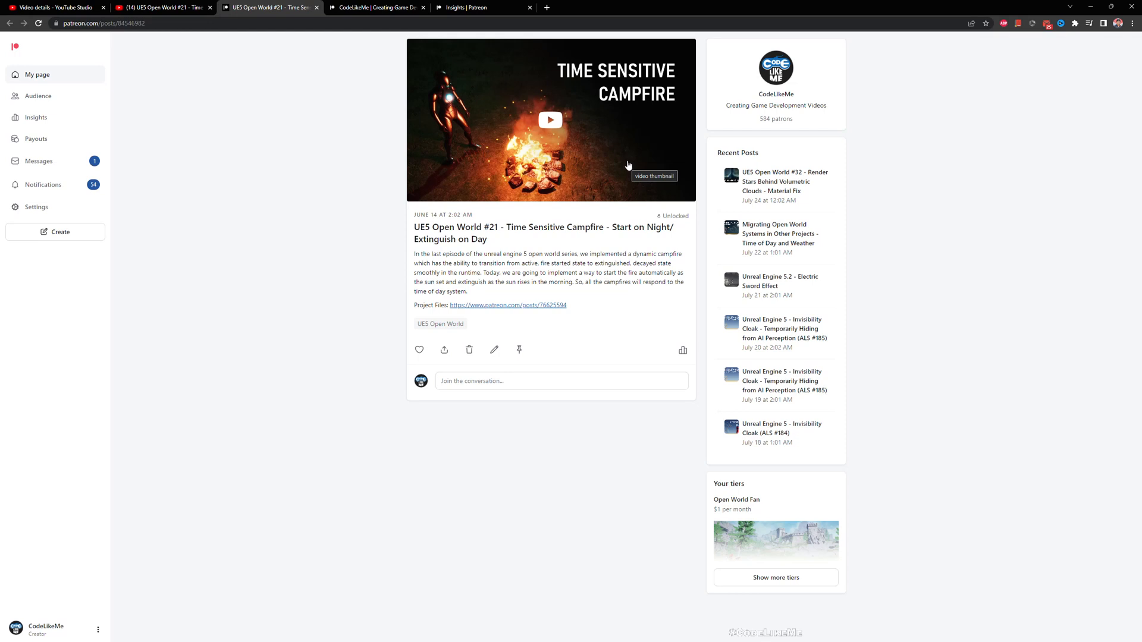
mouse_move(629, 165)
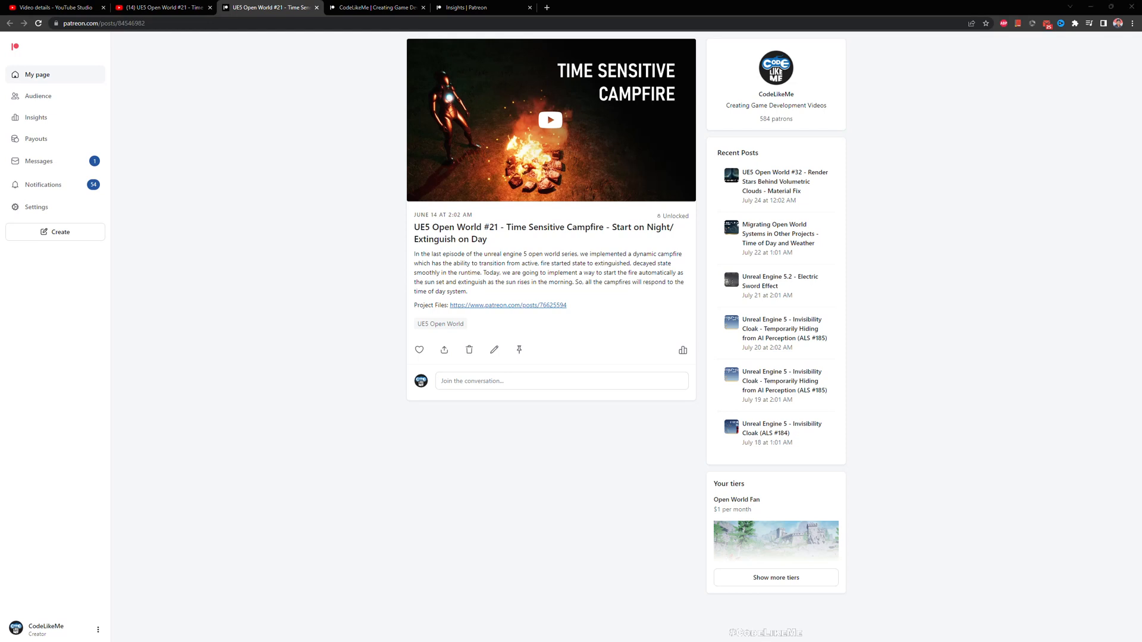
Switch to the Patreon post for UE5 Open World #21 - Time Sensitive Campfire
left_click(550, 118)
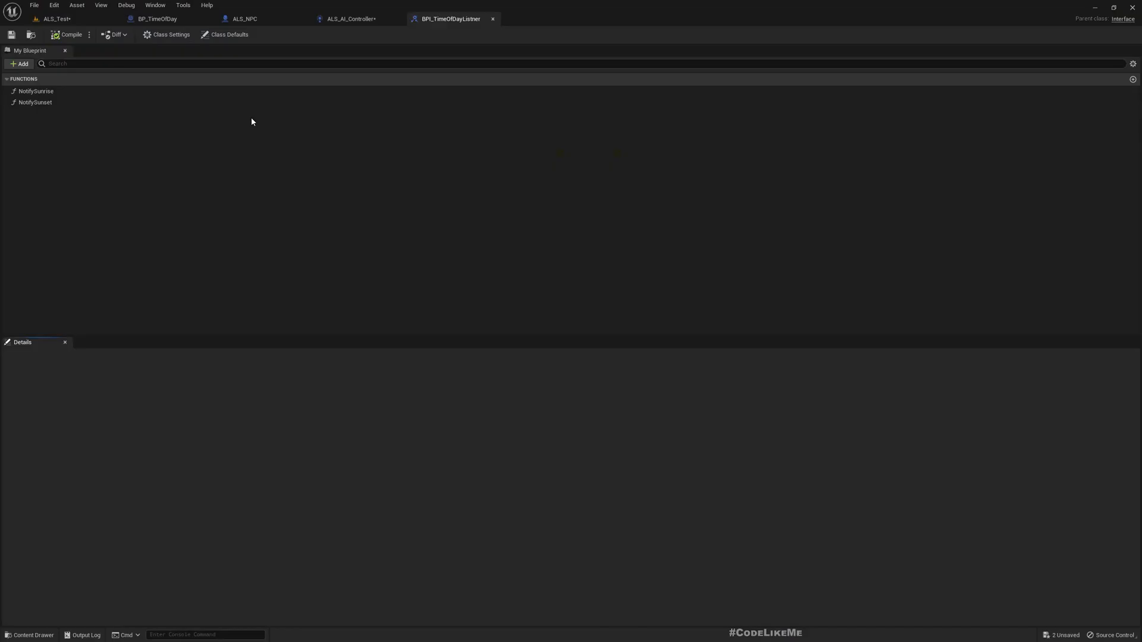
mouse_move(83, 89)
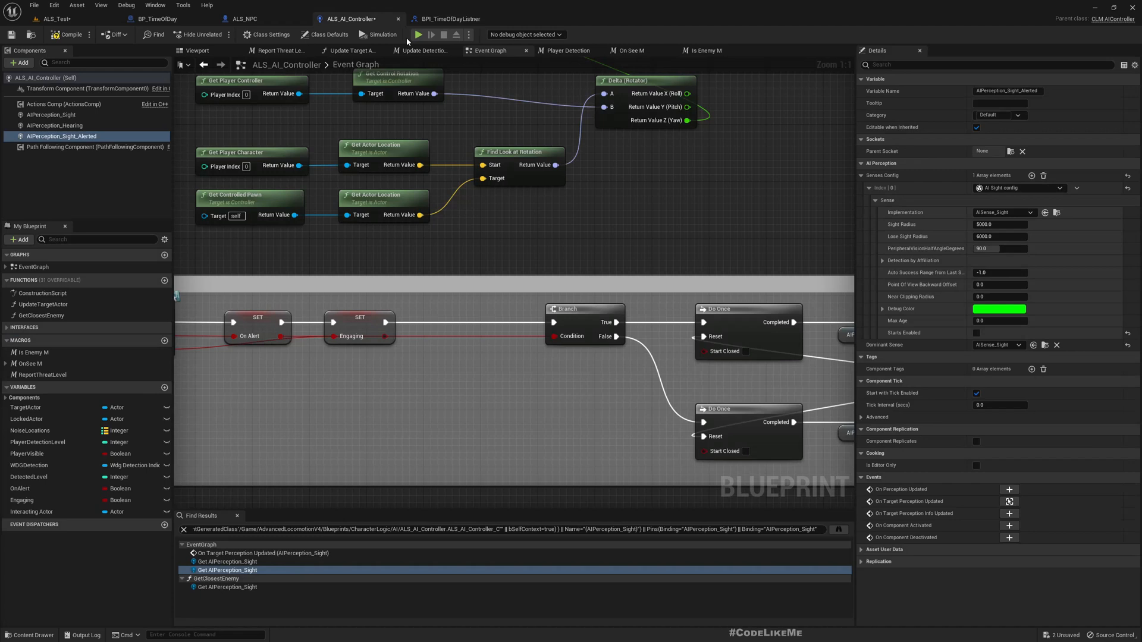
Review the BPI_TimeOfDayListner NotifySunrise/NotifySunset functions, then return to the ALS_AI_Controller graph
left_click(450, 18)
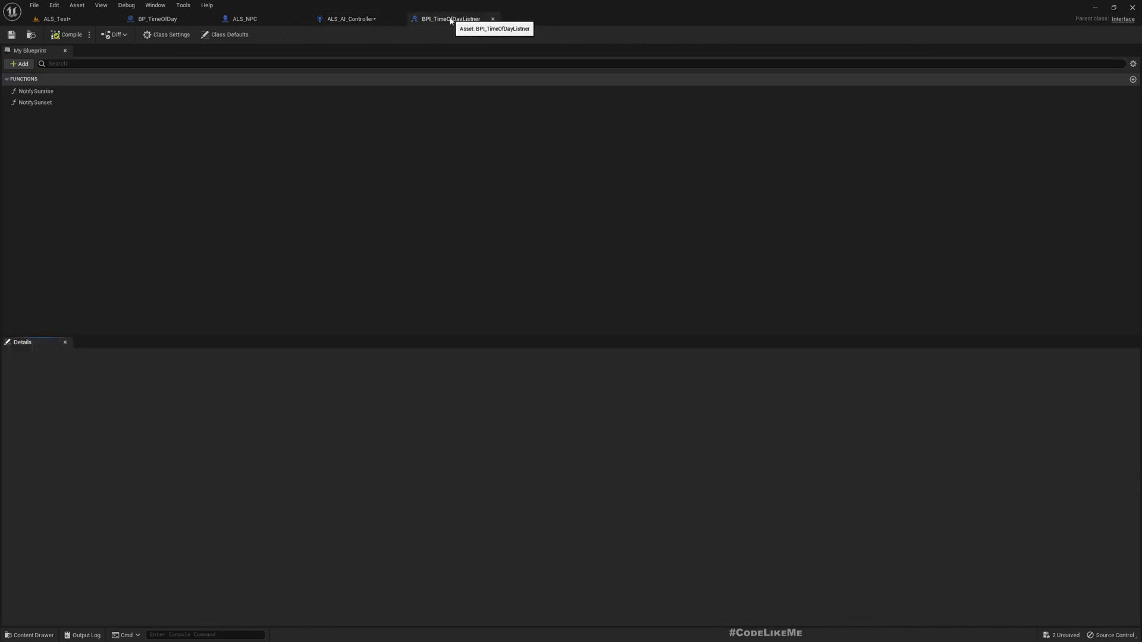
left_click(350, 17)
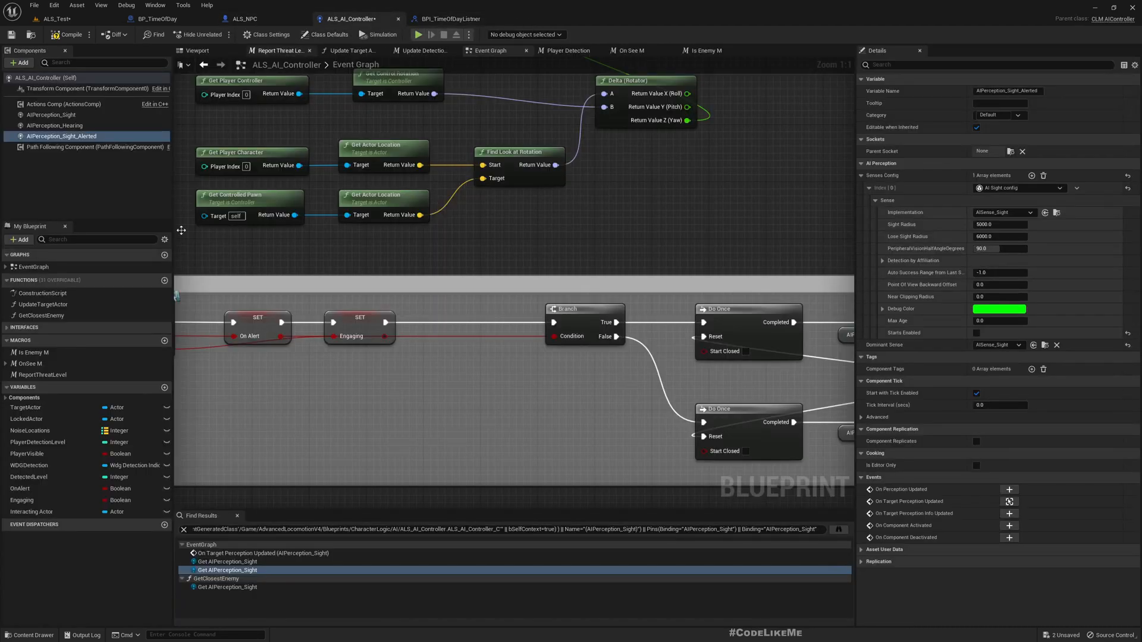
In Class Settings, add BPI_TimeOfDayListner to the controller's implemented interfaces via a 'timeof' search
left_click(266, 35)
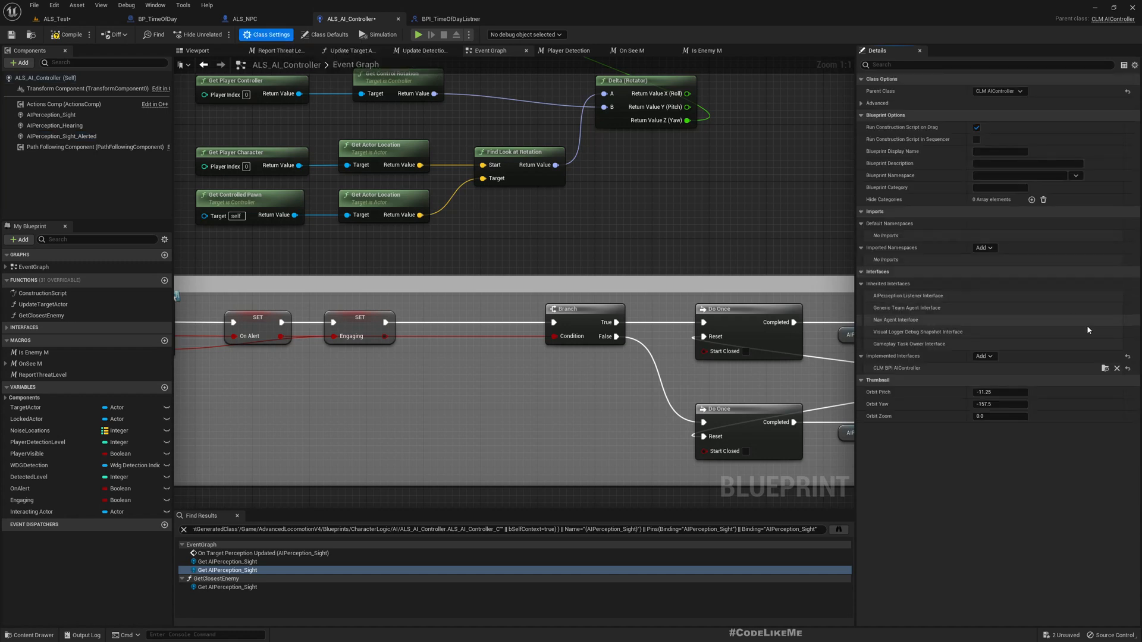
mouse_move(1043, 434)
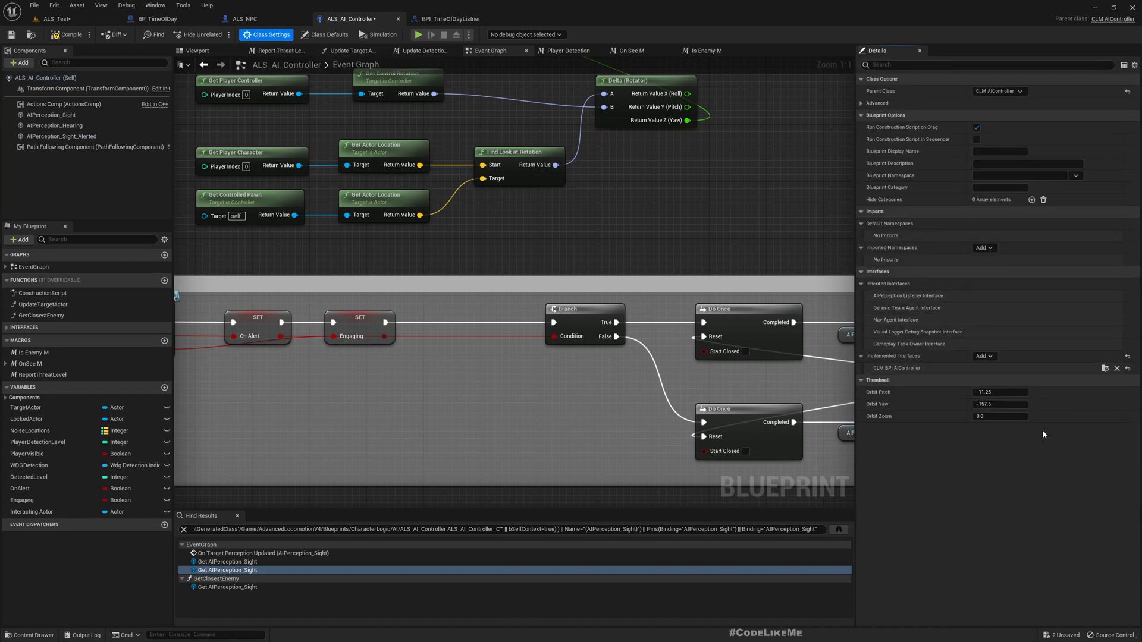
mouse_move(1015, 355)
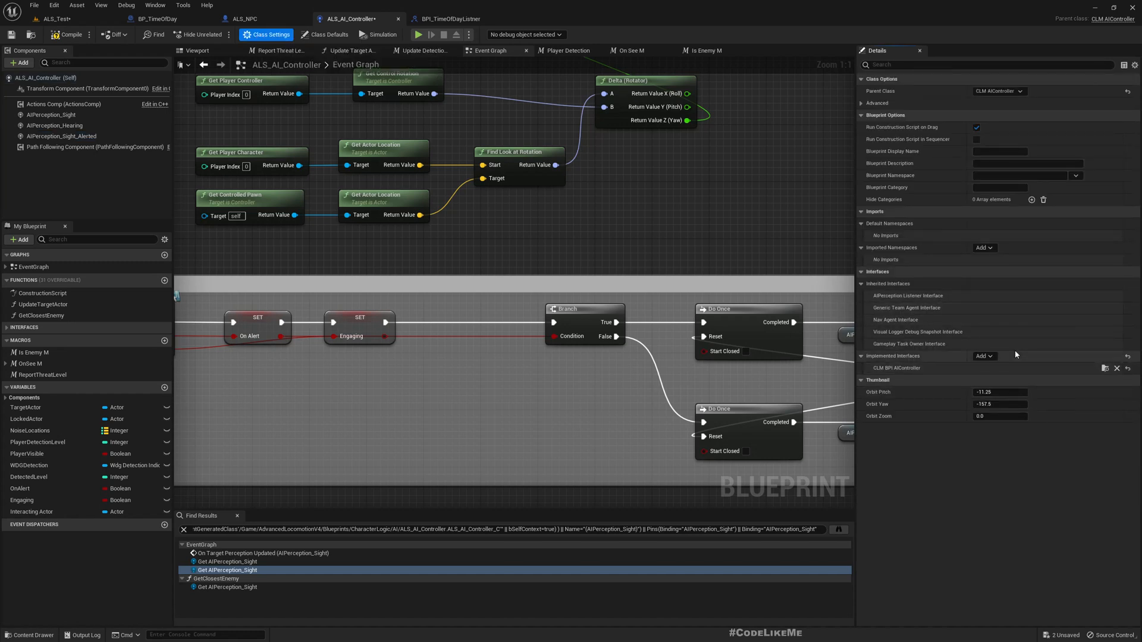
left_click(982, 356)
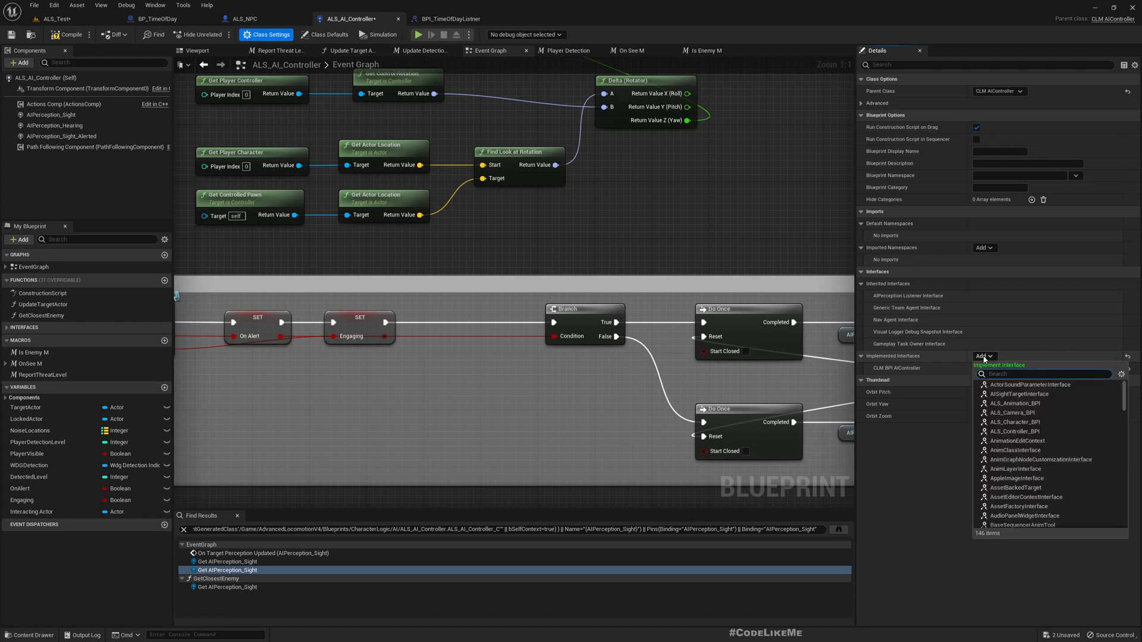
type("t")
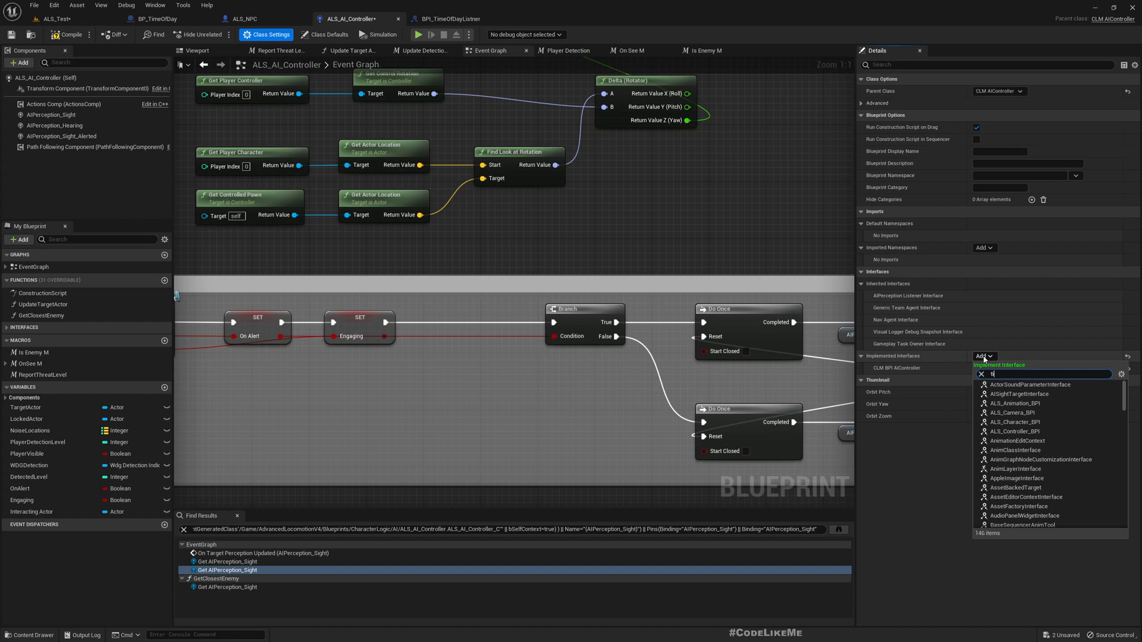
type("imeof")
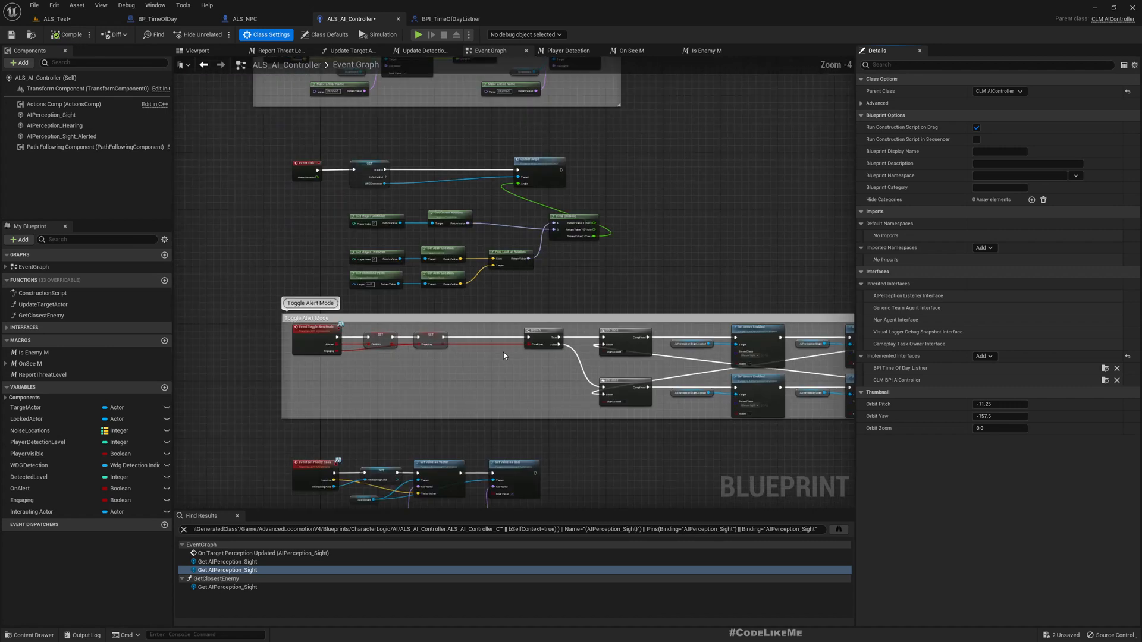
mouse_move(219, 371)
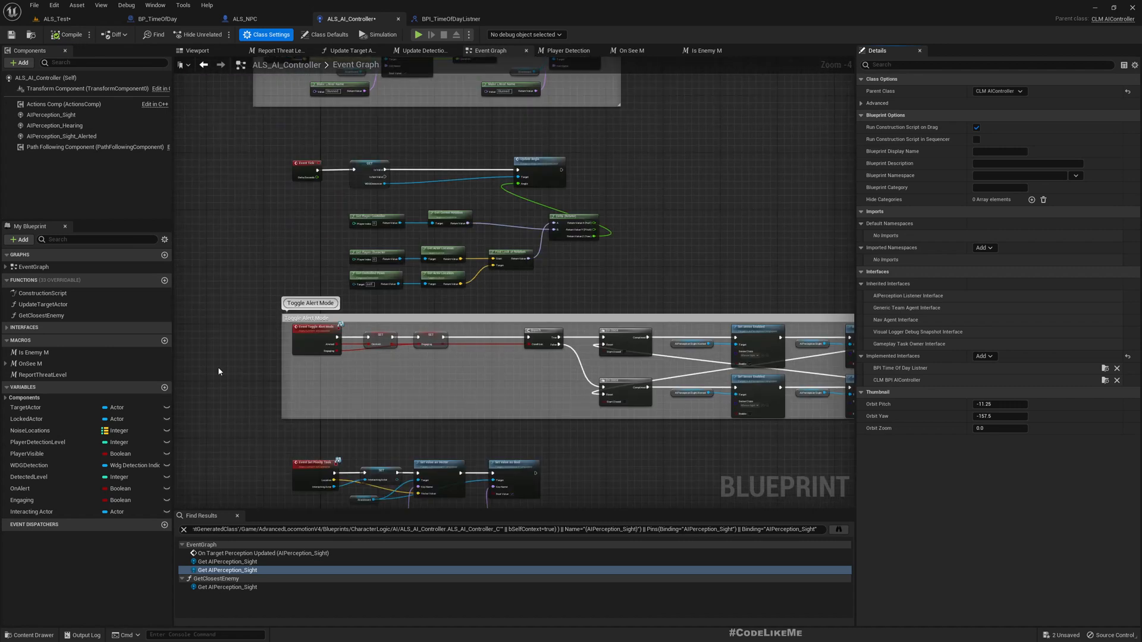
left_click(7, 327)
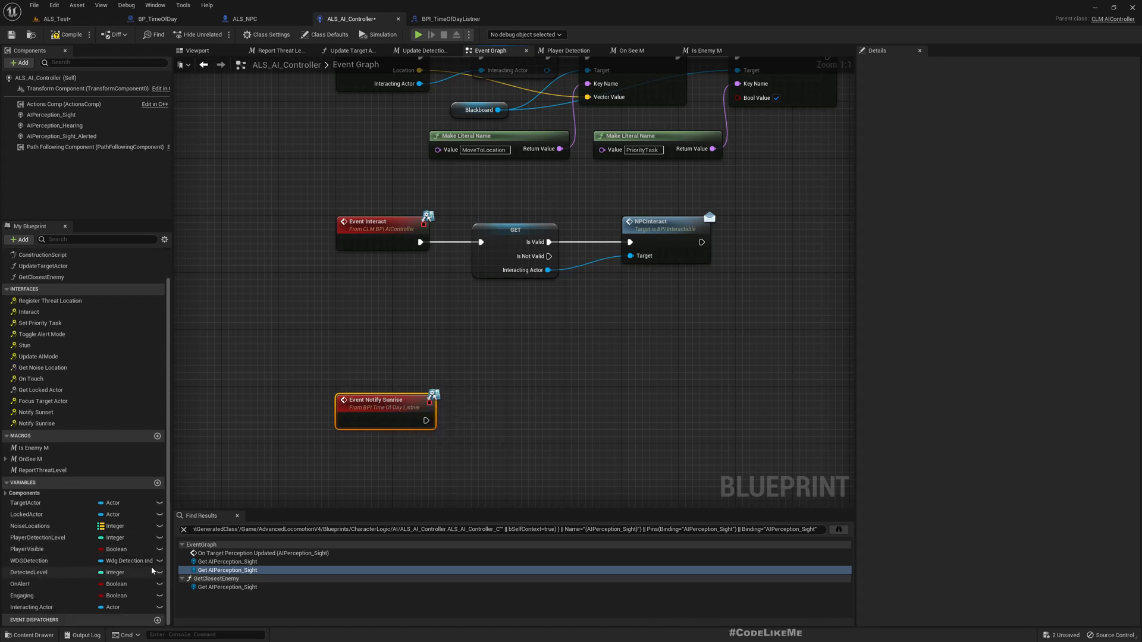
Create Boolean variable DayTime defaulting to true and have Event Notify Sunrise set it true
left_click(157, 484)
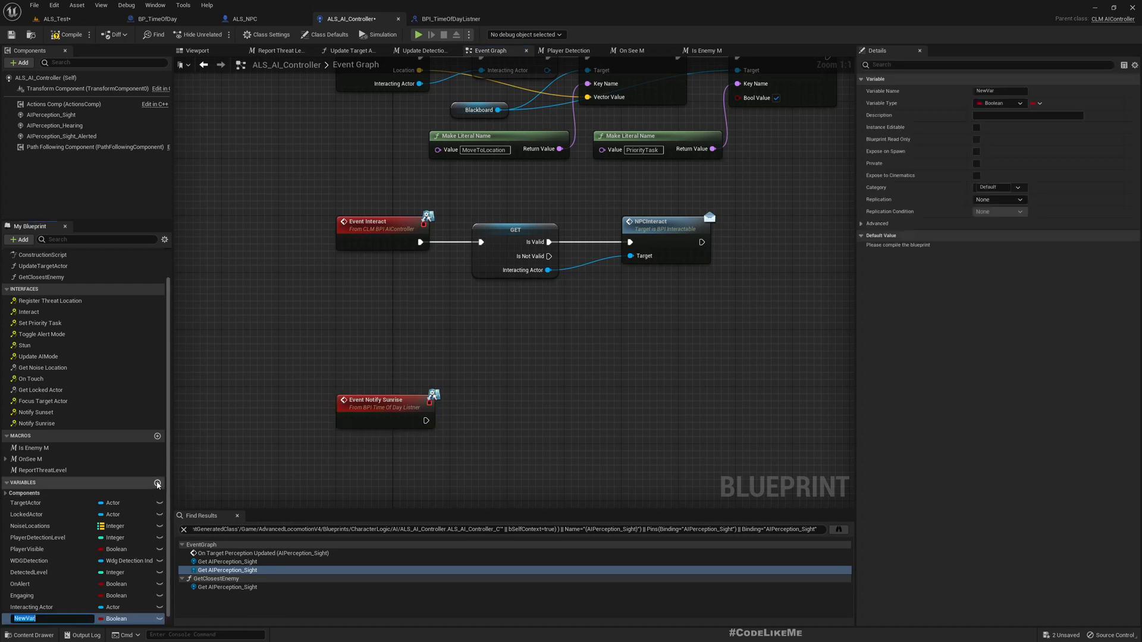
type("DayTime")
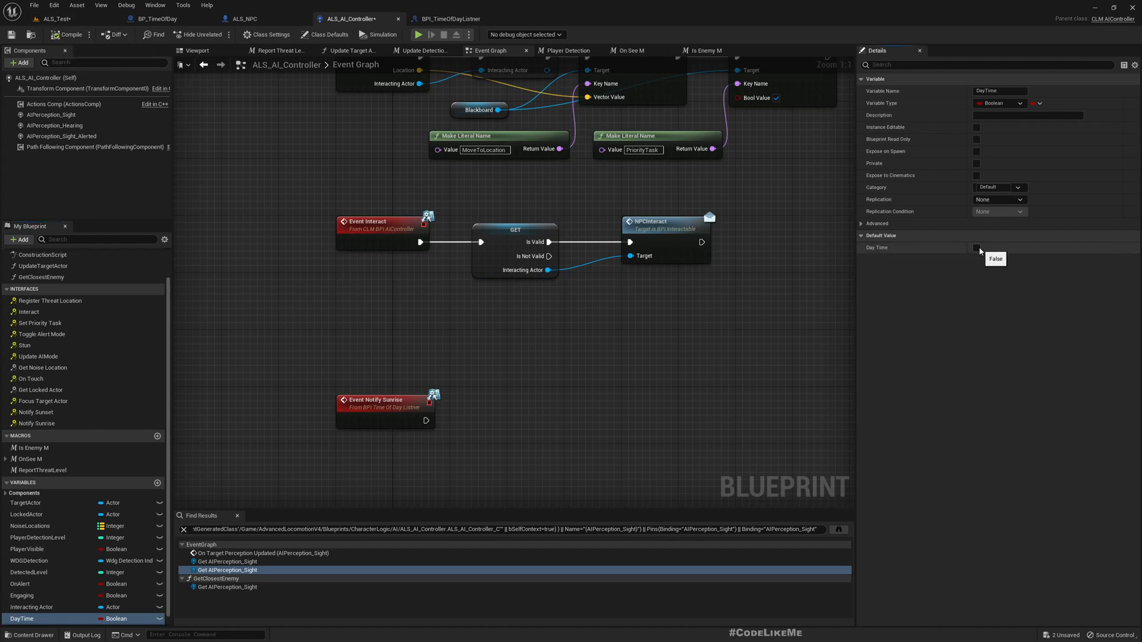
left_click(976, 247)
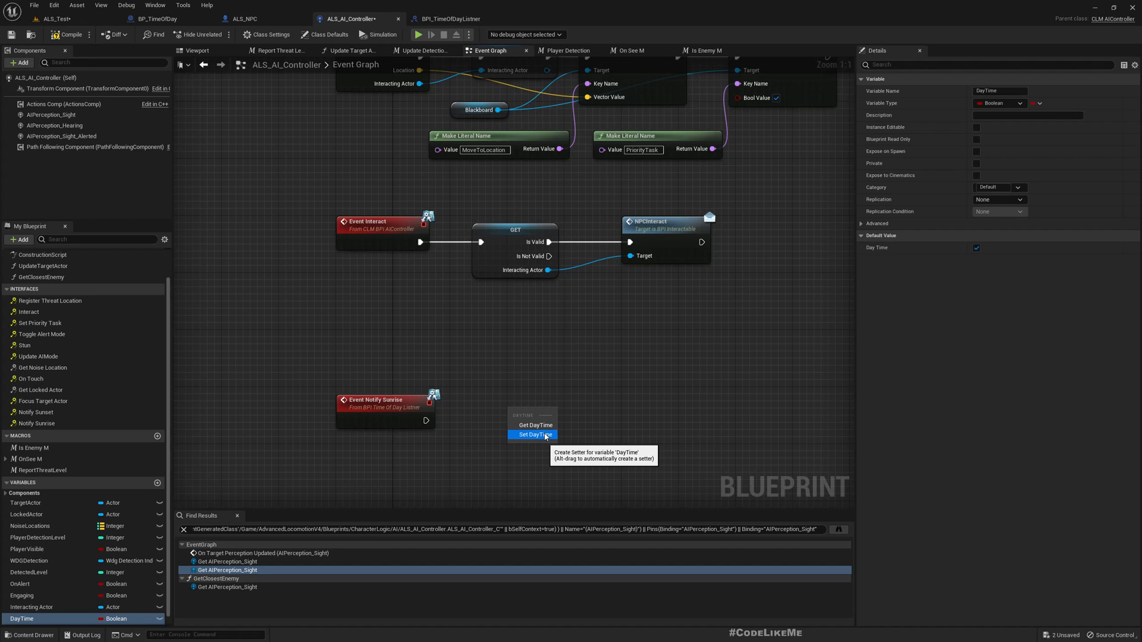
left_click(535, 436)
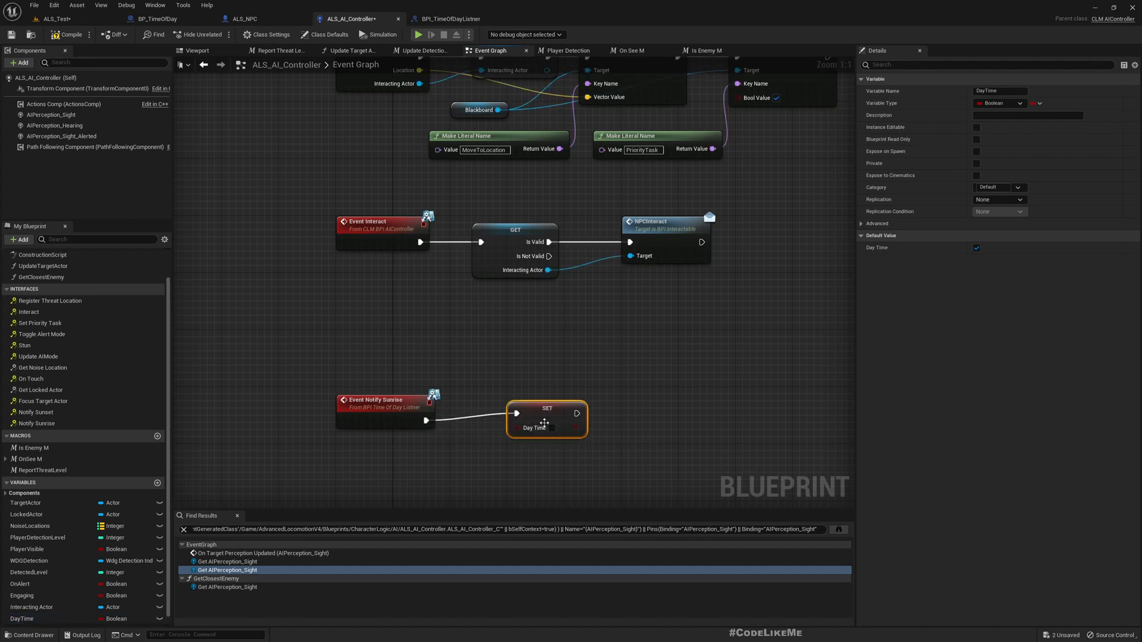
mouse_move(543, 419)
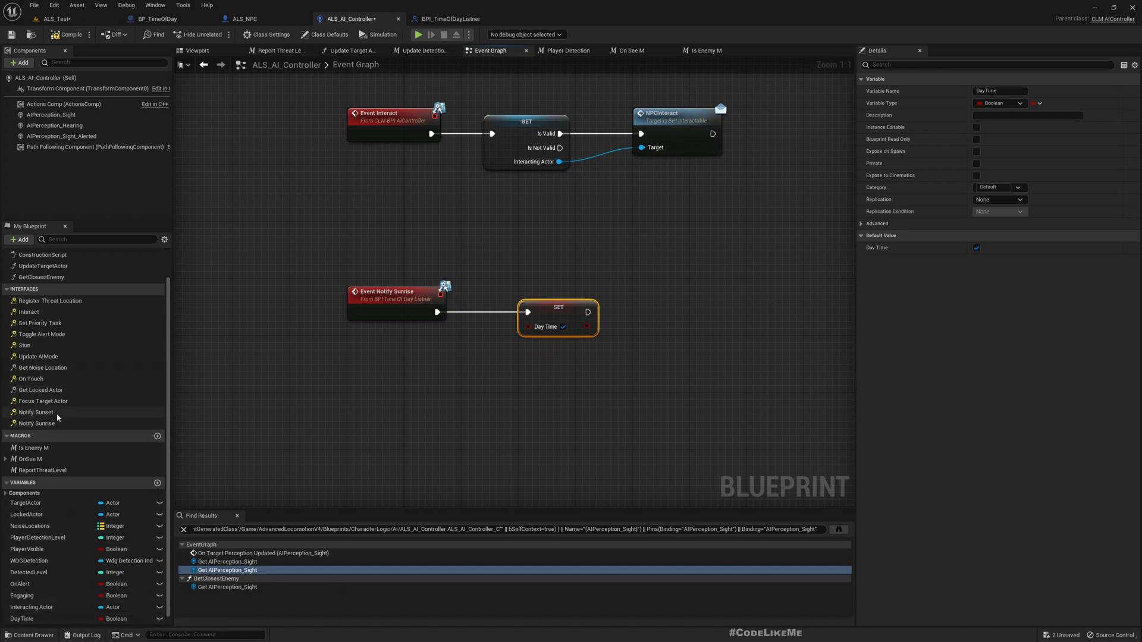
mouse_move(36, 424)
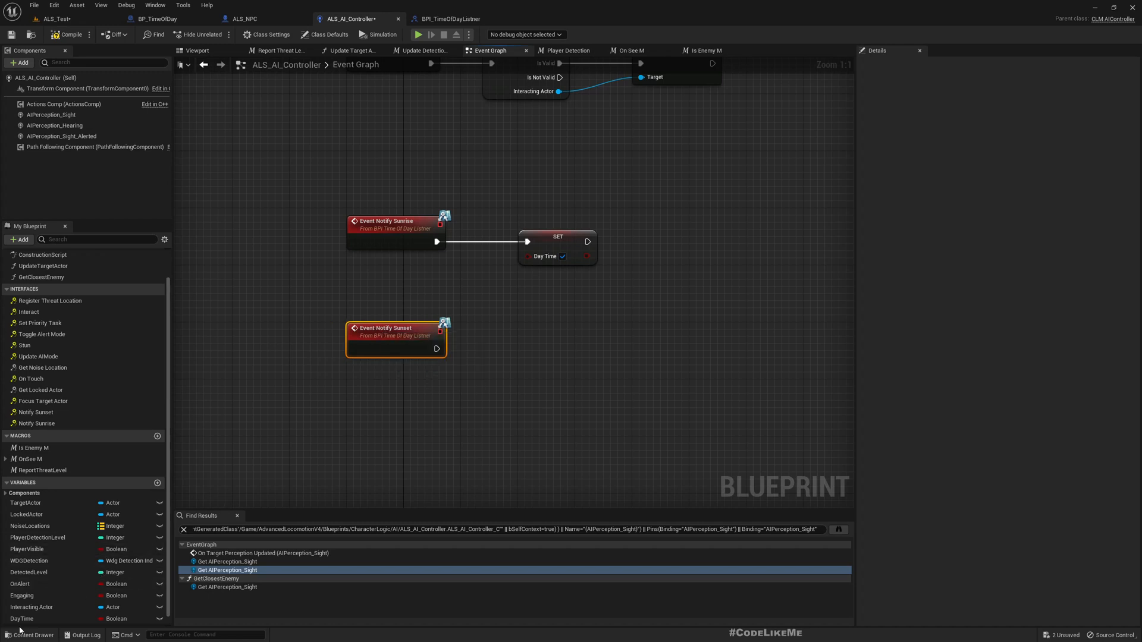
Have Event Notify Sunset drive a Set DayTime node
left_click(22, 618)
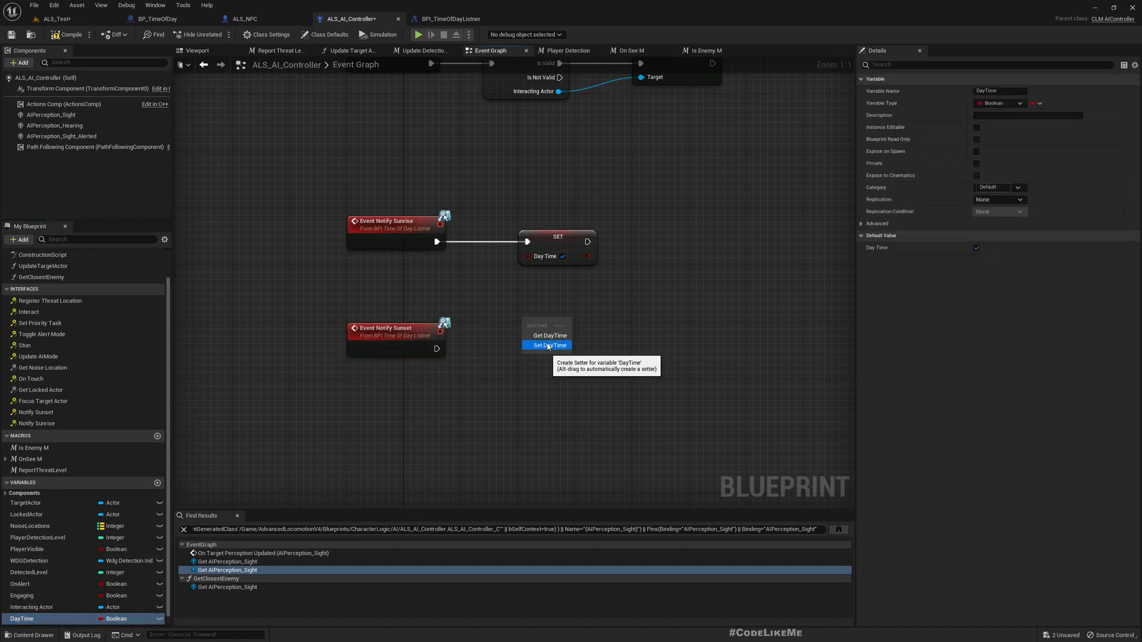
left_click(547, 345)
type("and")
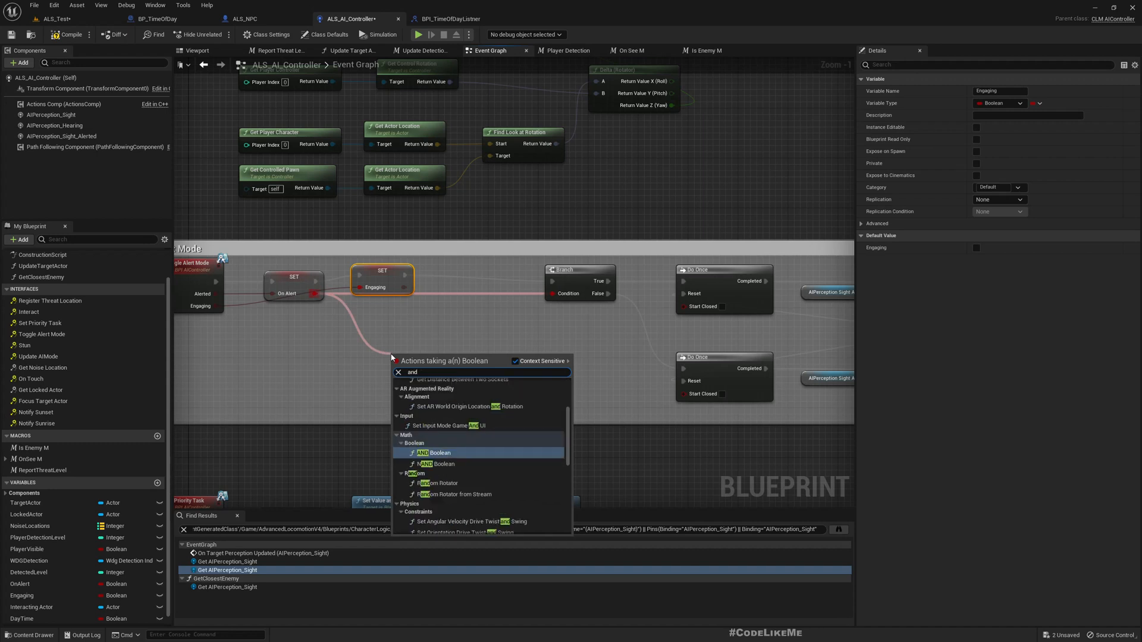
Gate the Alert Mode condition with an AND node fed by the DayTime getter, then start a daylight play test
left_click(425, 452)
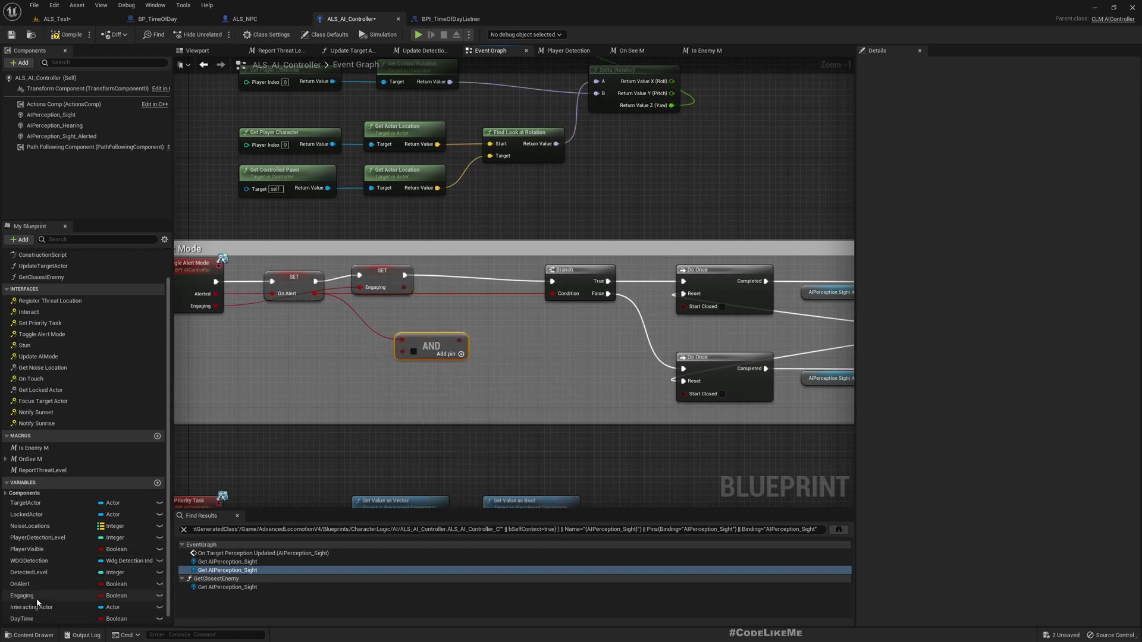
left_click(22, 619)
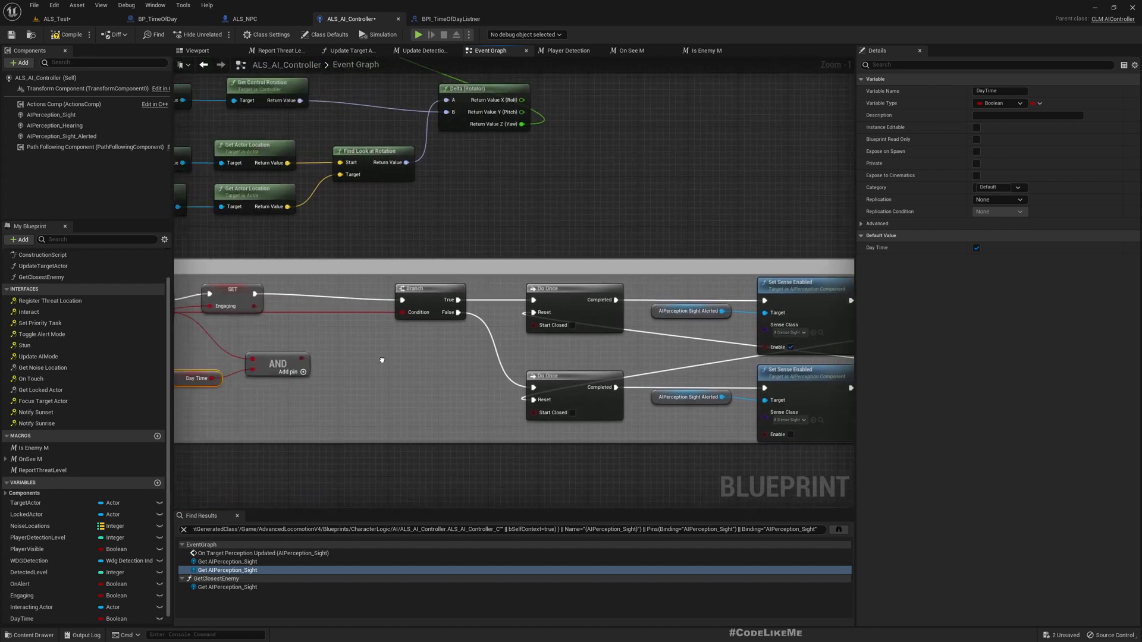
mouse_move(304, 371)
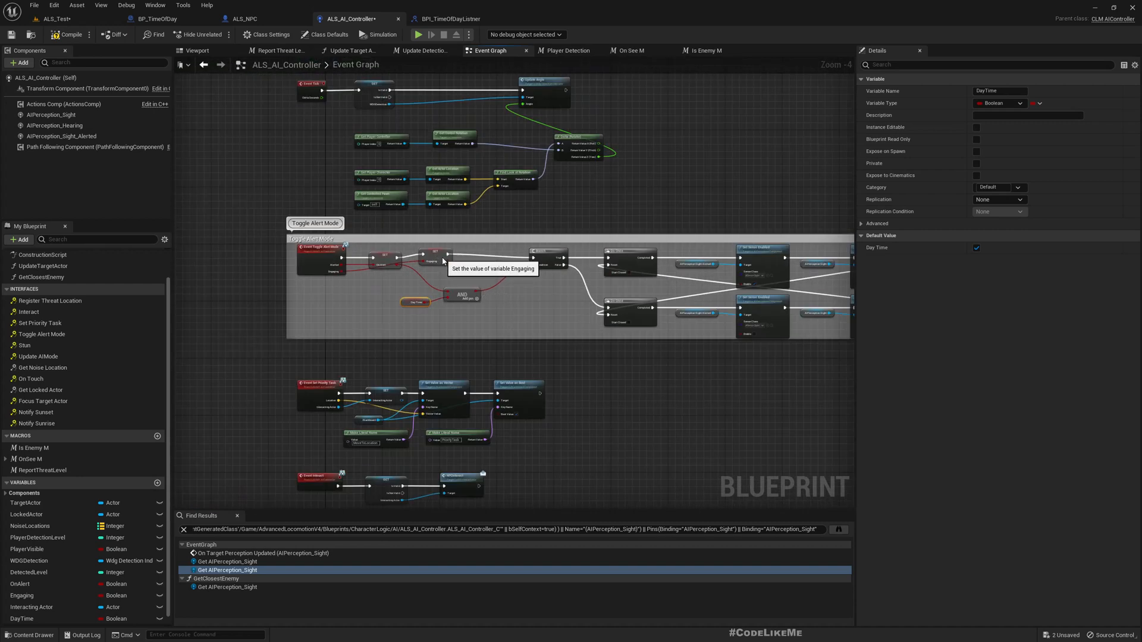
left_click(457, 258)
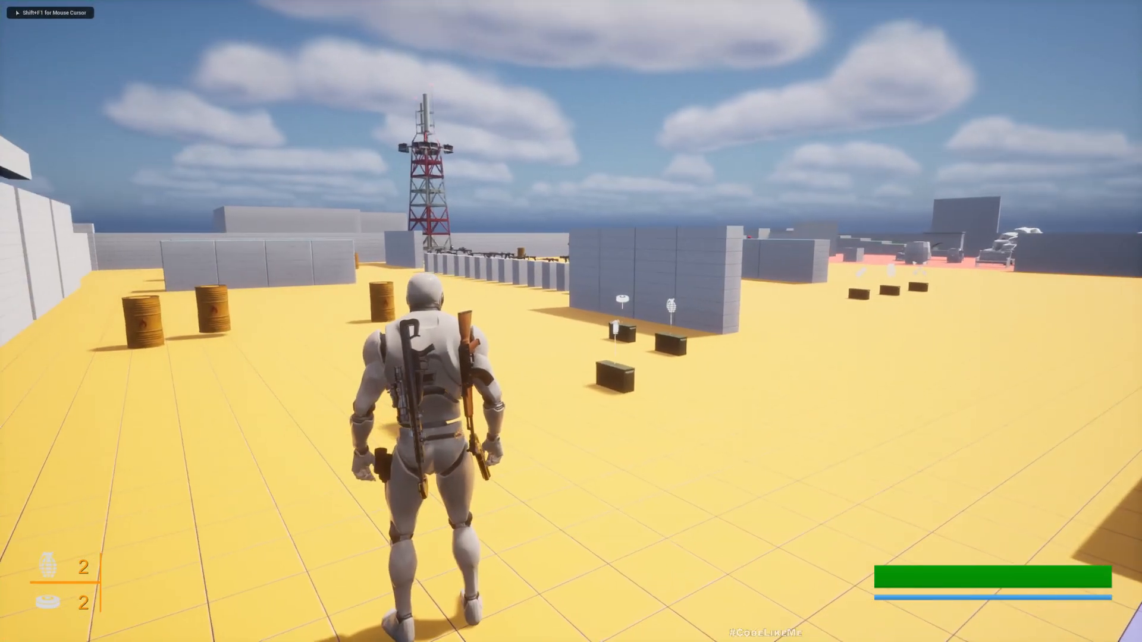
Ready the rifle and test the AI's alerted sight in daylight, then select BP_TimeOfDay
key("w")
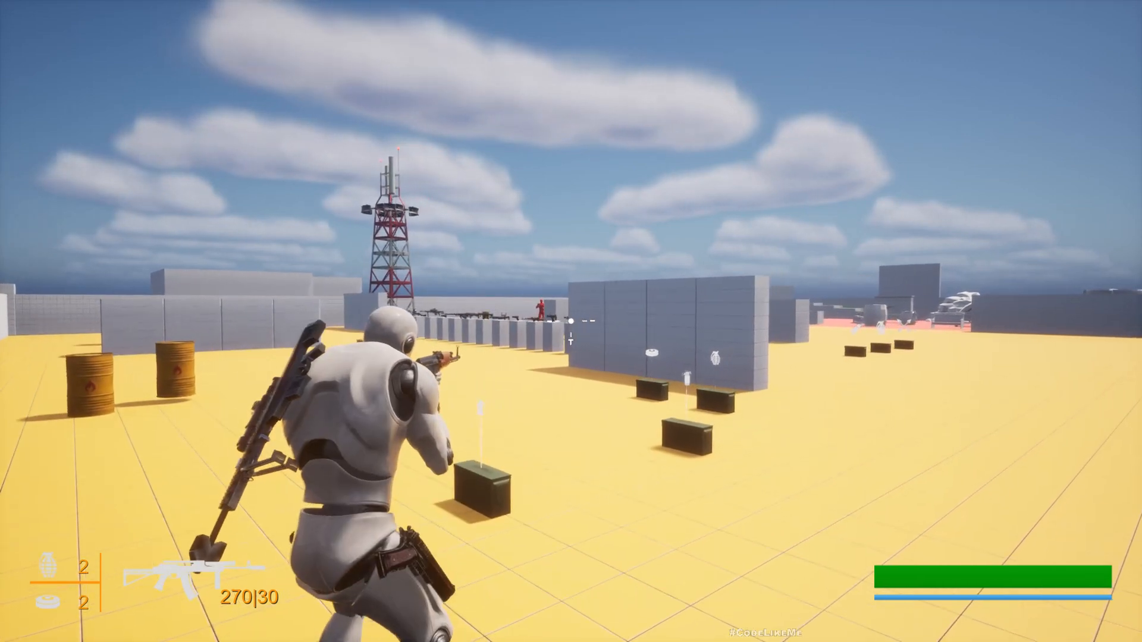
left_click(571, 323)
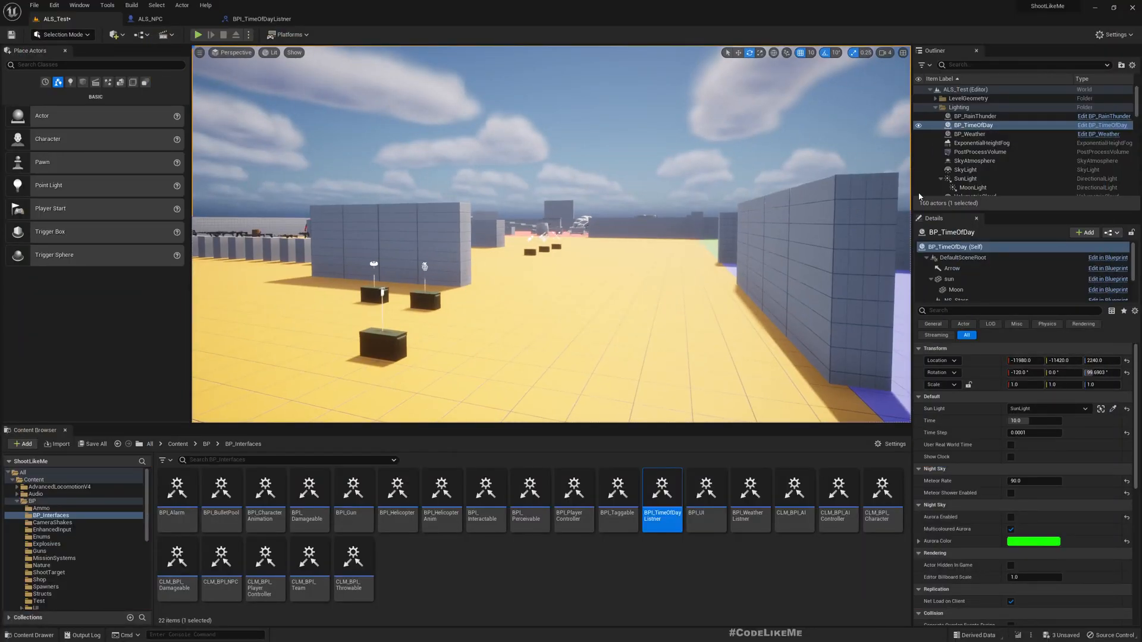
Set BP_TimeOfDay's Time to 20.0 for night lighting and start a play test
left_click(1033, 420)
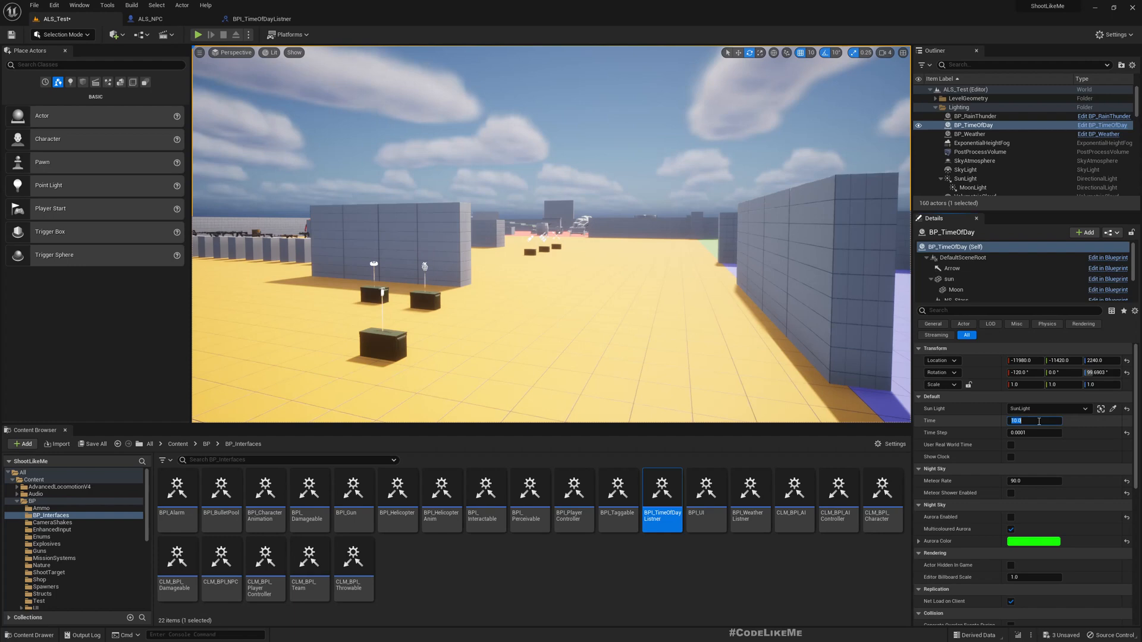
type("20.0")
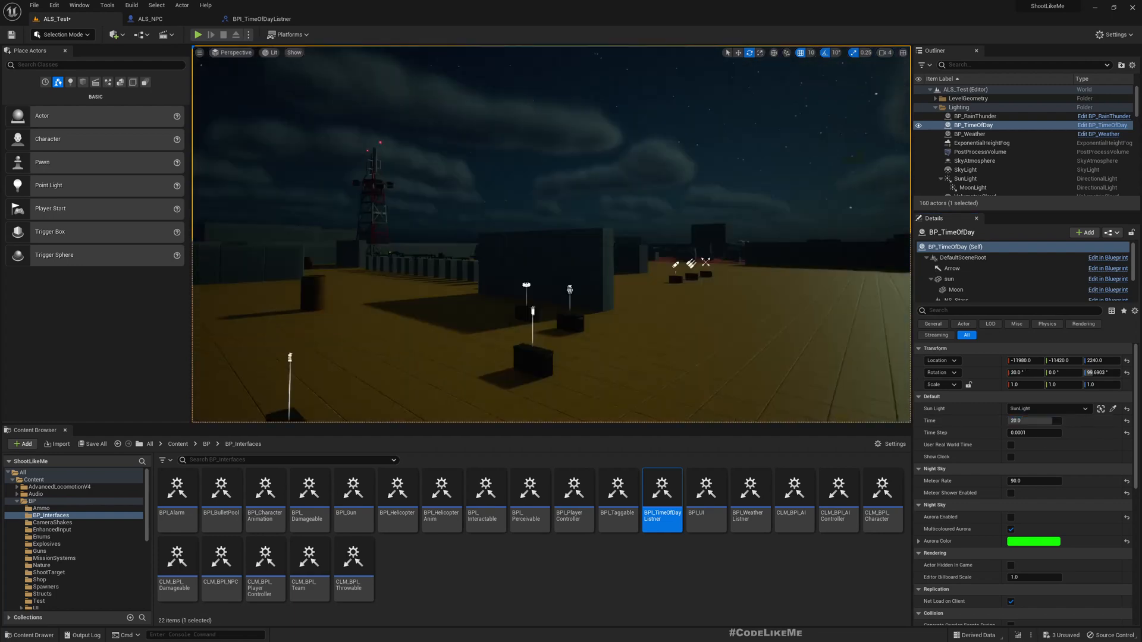
left_click(198, 35)
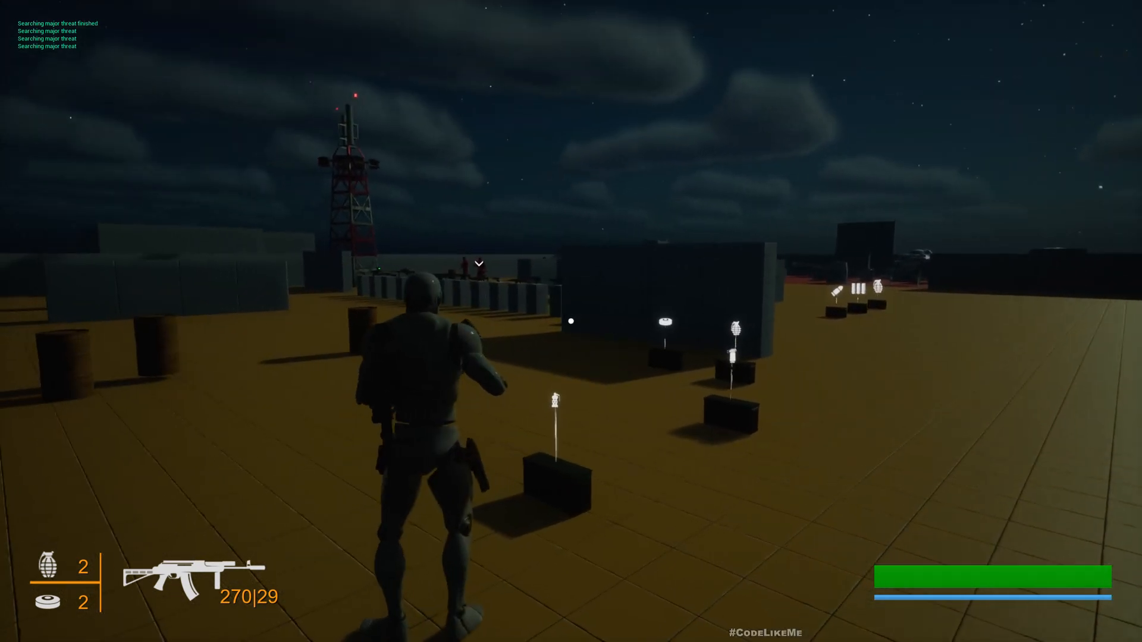
Test the AI at night, where it only reports searching for a major threat, then start another night session
key("w")
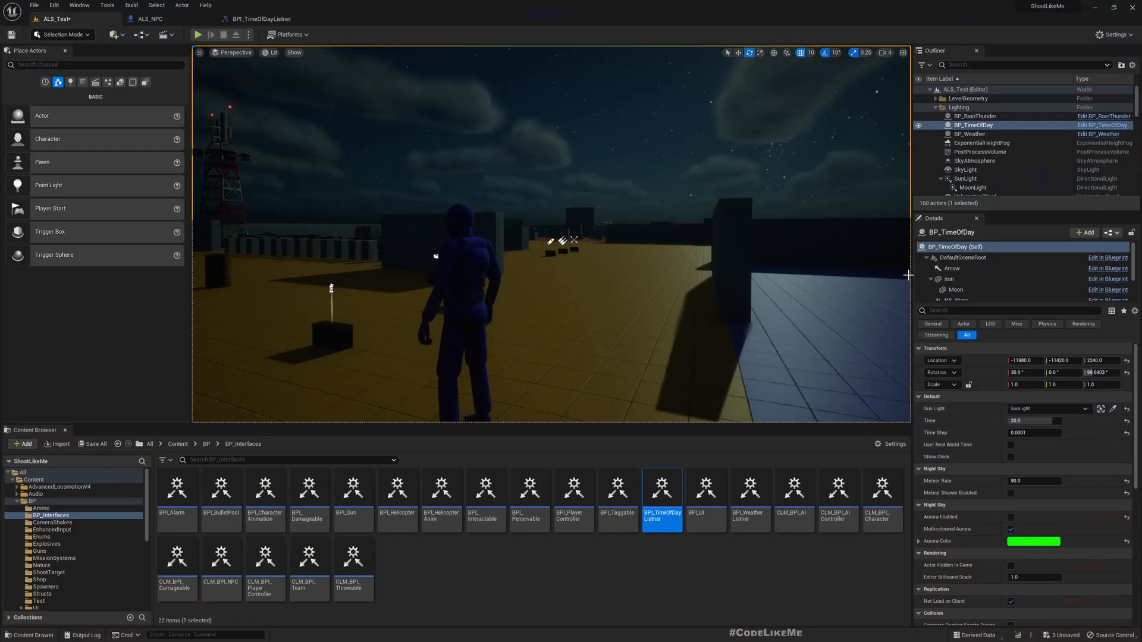
left_click(197, 35)
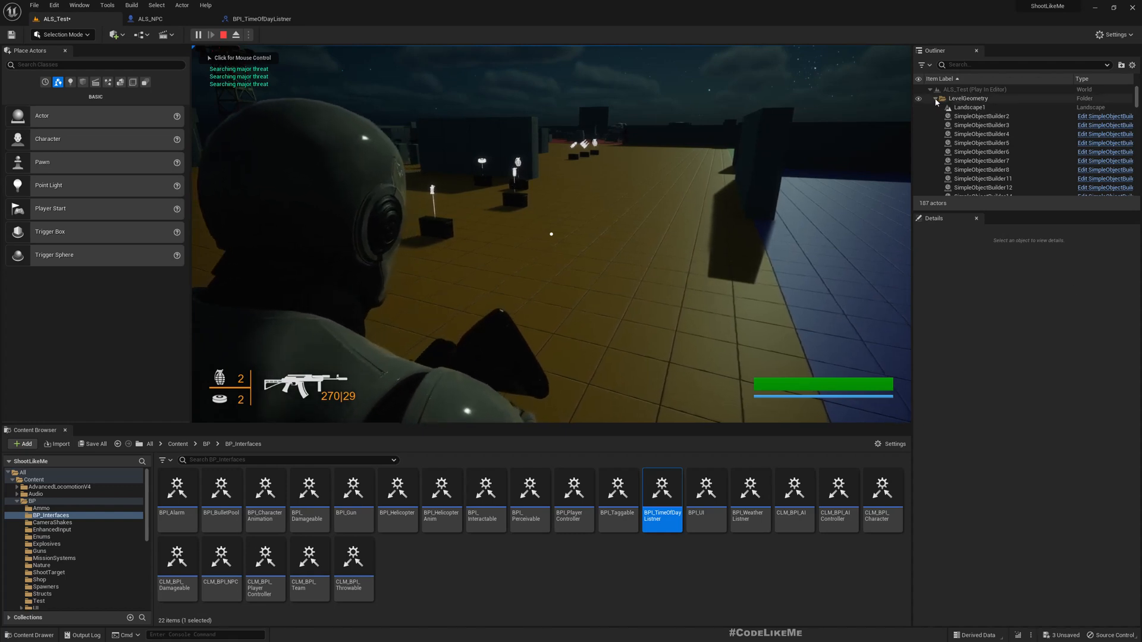
During play, select BP_TimeOfDay and enter Time 5.0, then end the session
left_click(976, 125)
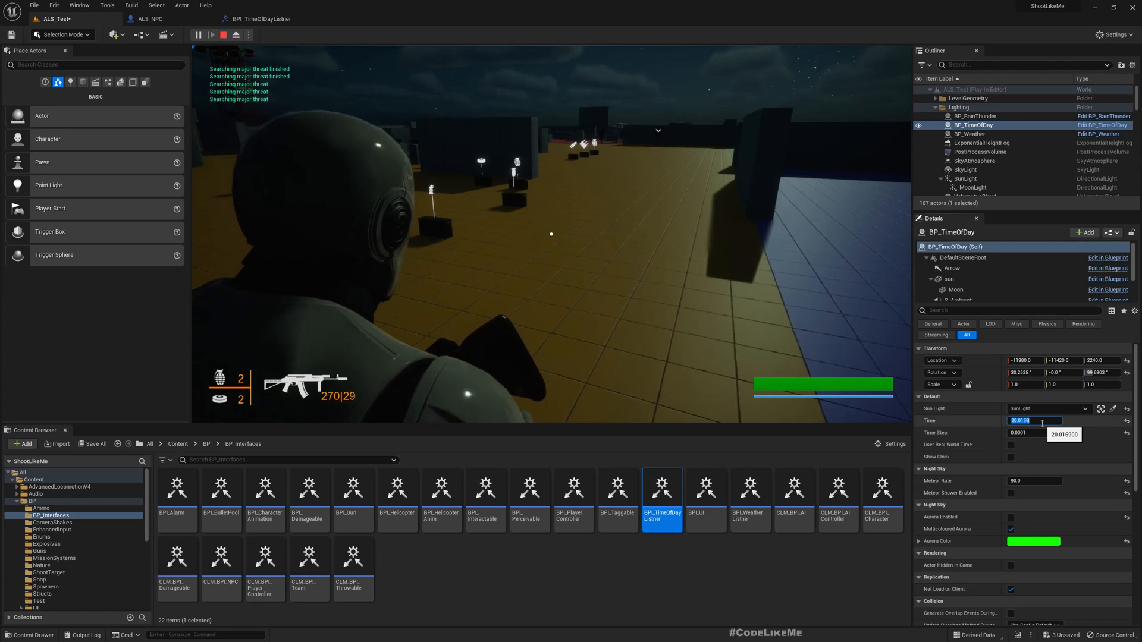
type("5.0")
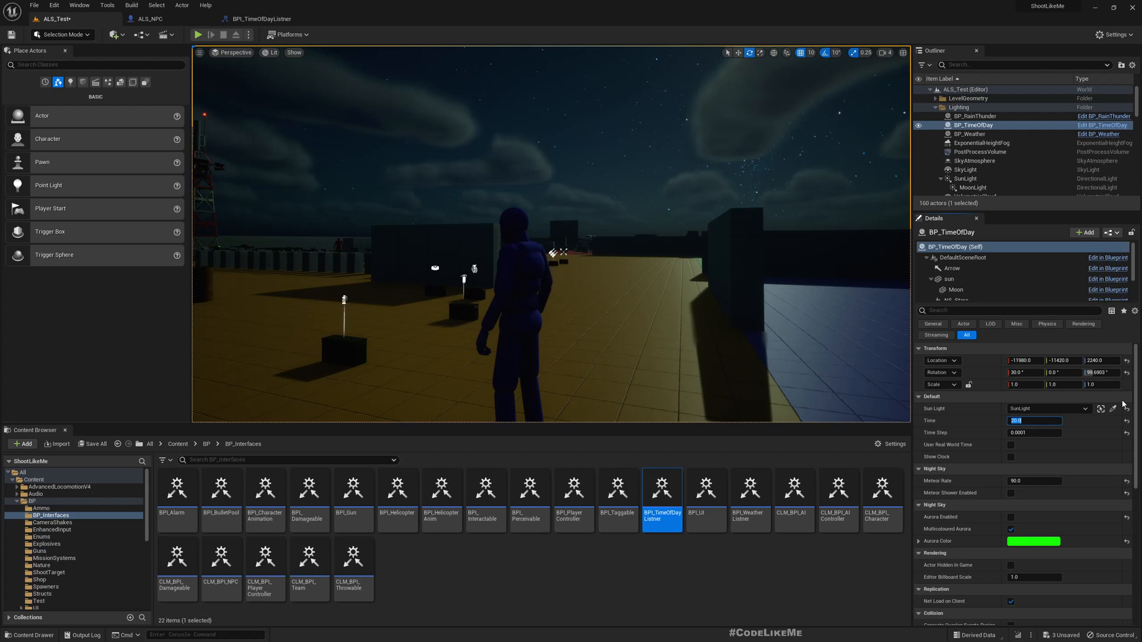
Set BP_TimeOfDay's Time to 3 and start a fresh play session with the AI searching for threats
type("3")
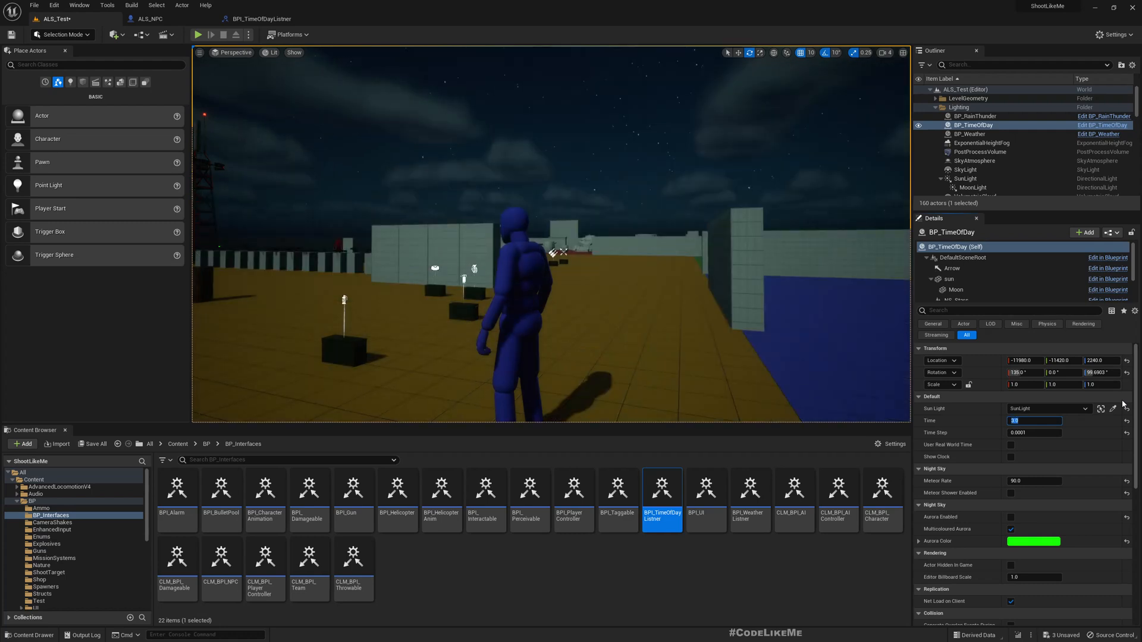
left_click(1034, 433)
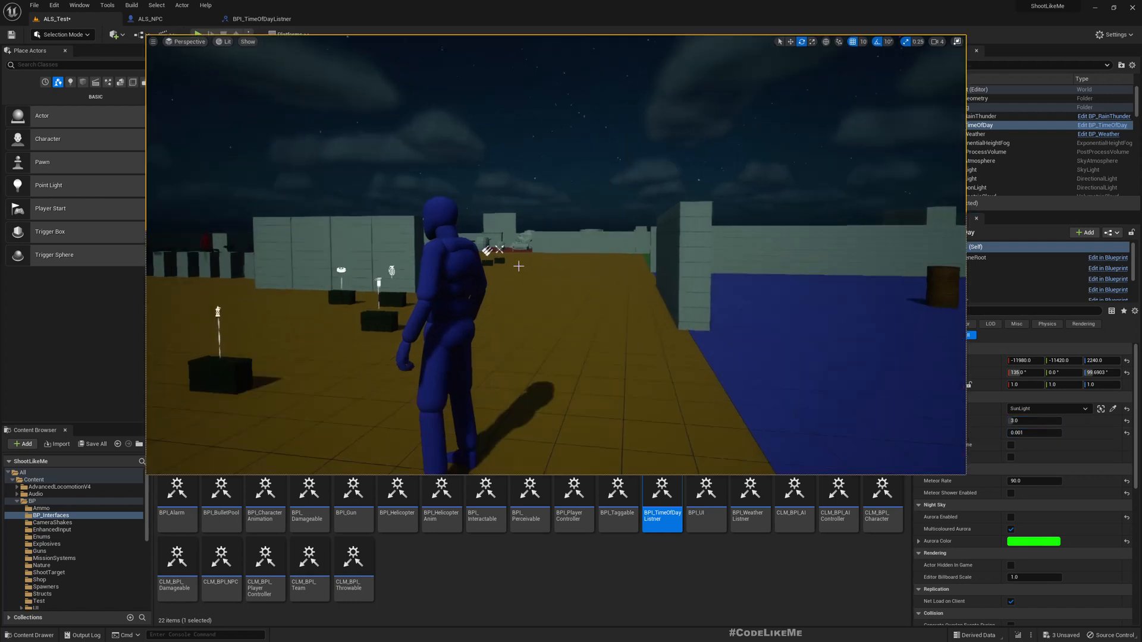
left_click(207, 35)
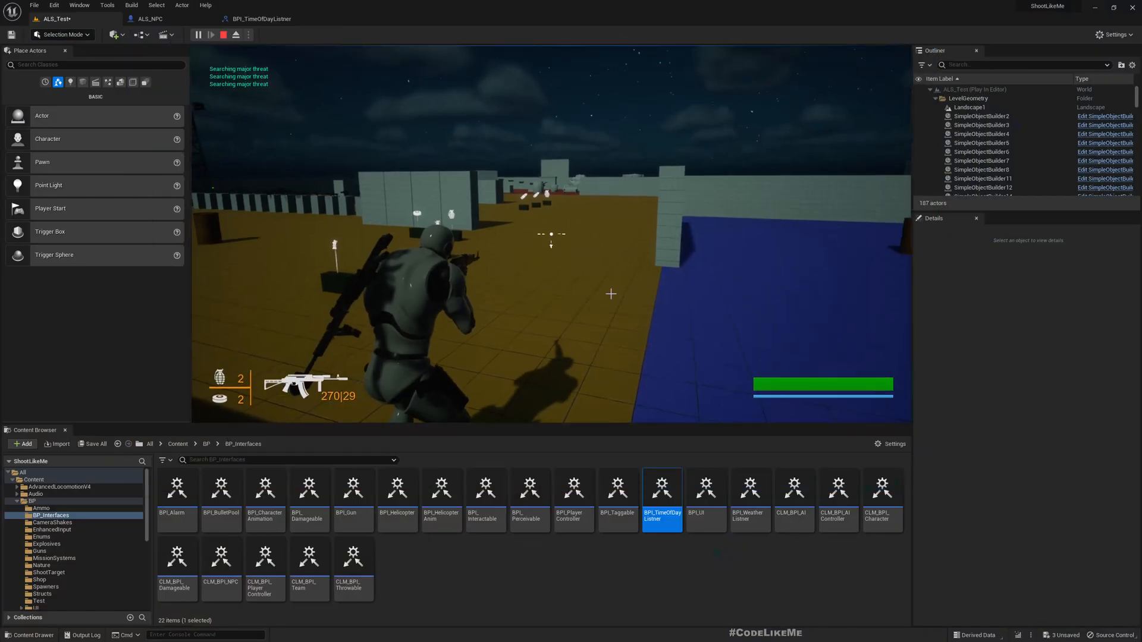
Stop the night play session and enable Show Clock on BP_TimeOfDay, time still 3.0
left_click(223, 34)
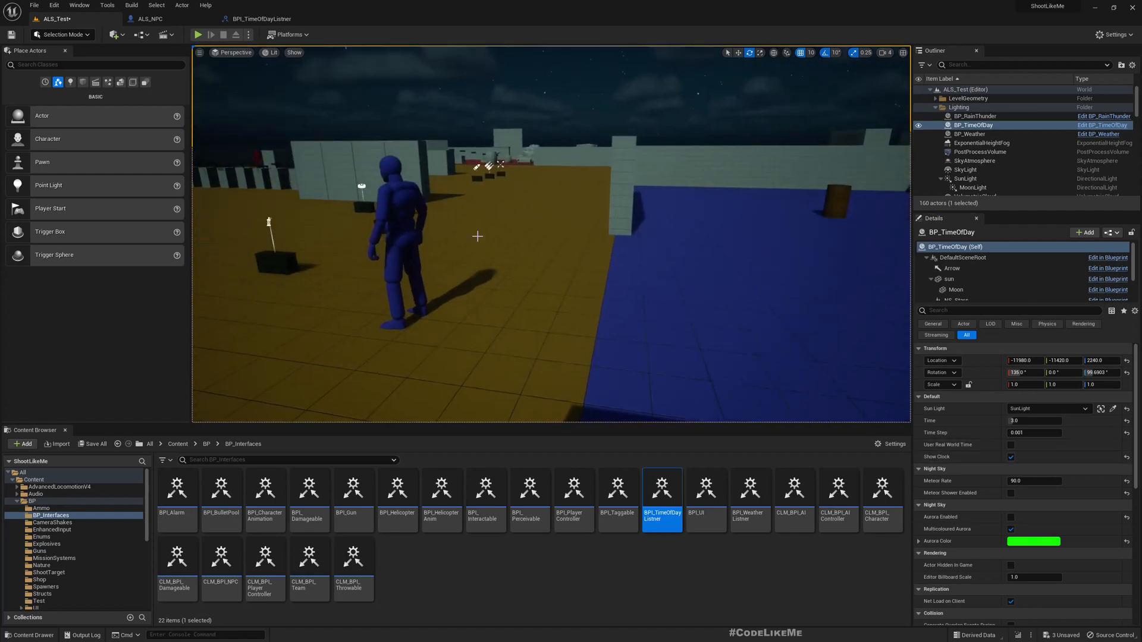
left_click(198, 34)
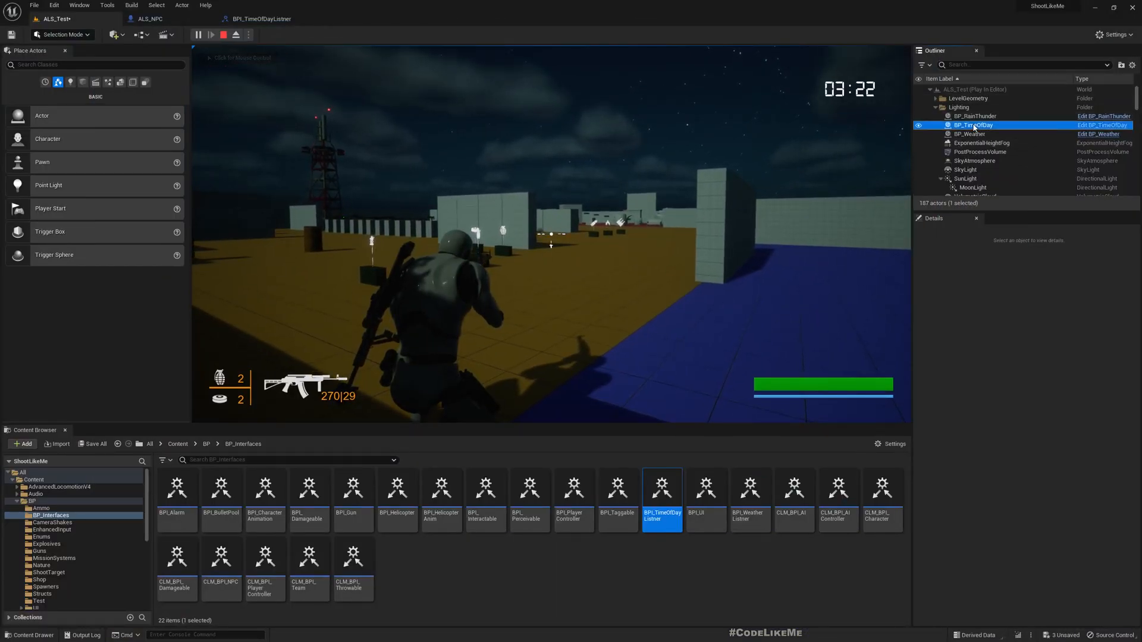
Select BP_TimeOfDay during the clock play session, then stop playing
left_click(975, 125)
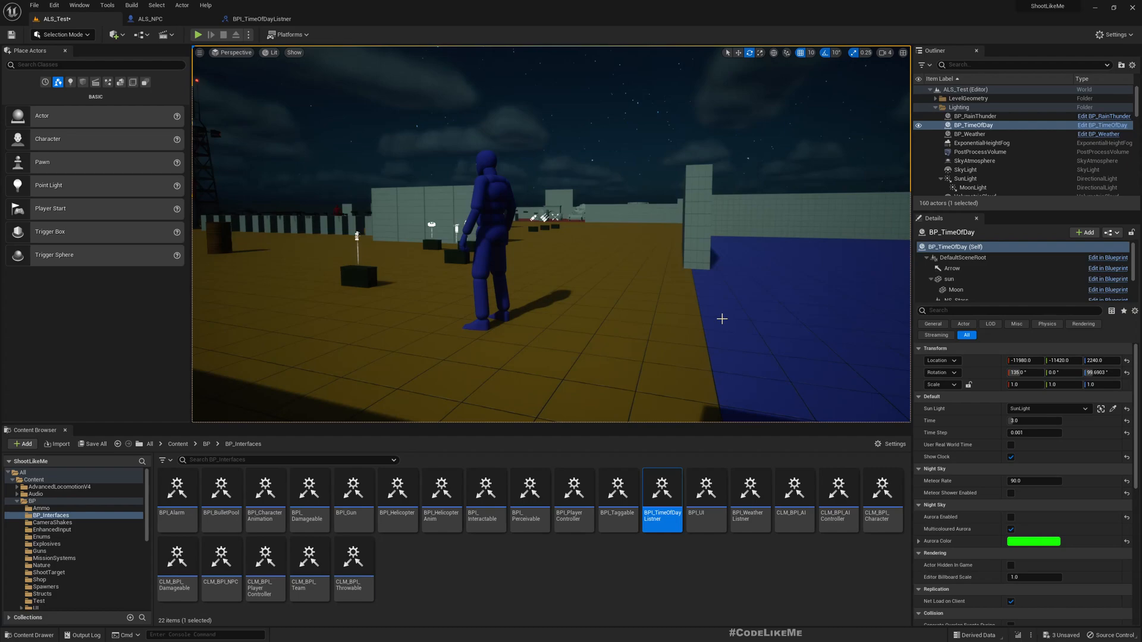
left_click(483, 7)
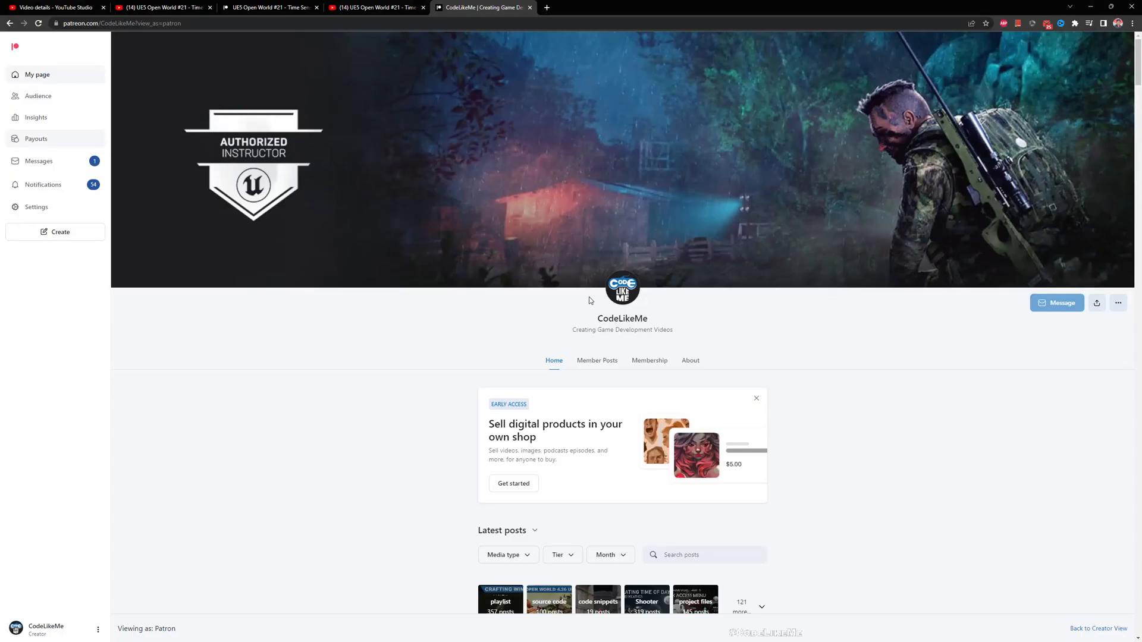
Scroll the CodeLikeMe Patreon feed down to the Aurora Color Variations post above Load more
scroll("down", 3)
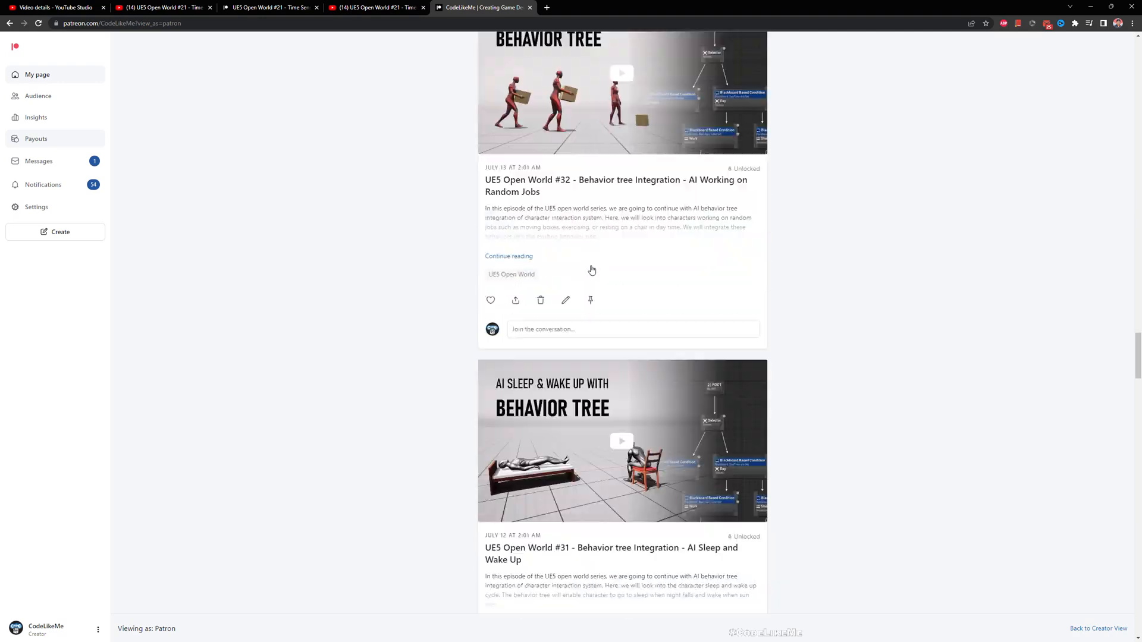
scroll("down", 3)
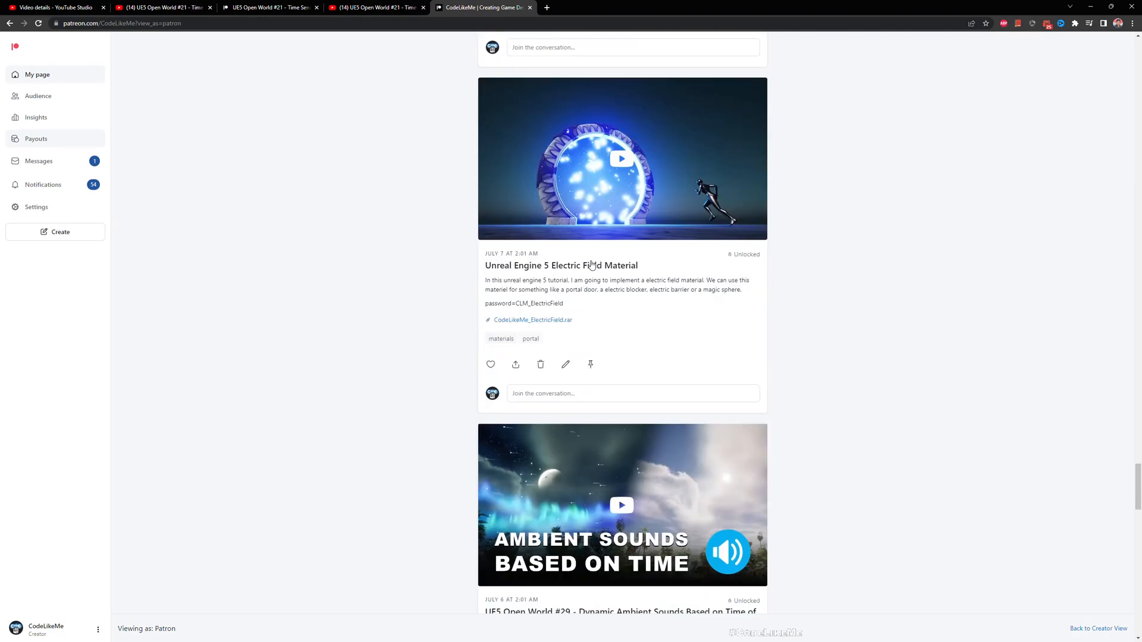
scroll("down", 3)
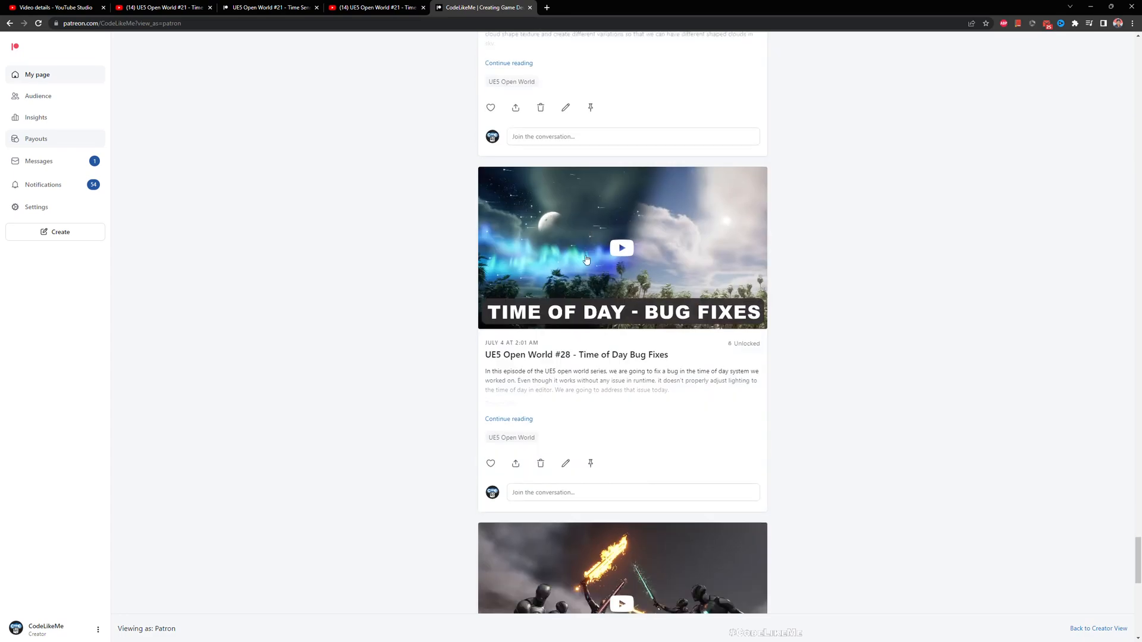
scroll("down", 3)
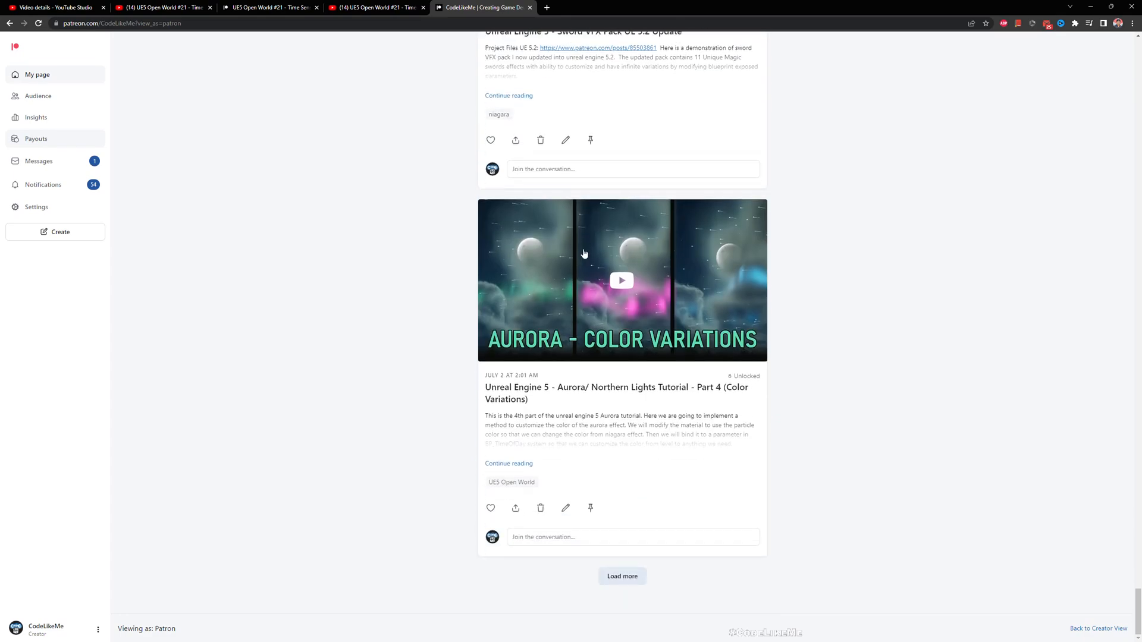